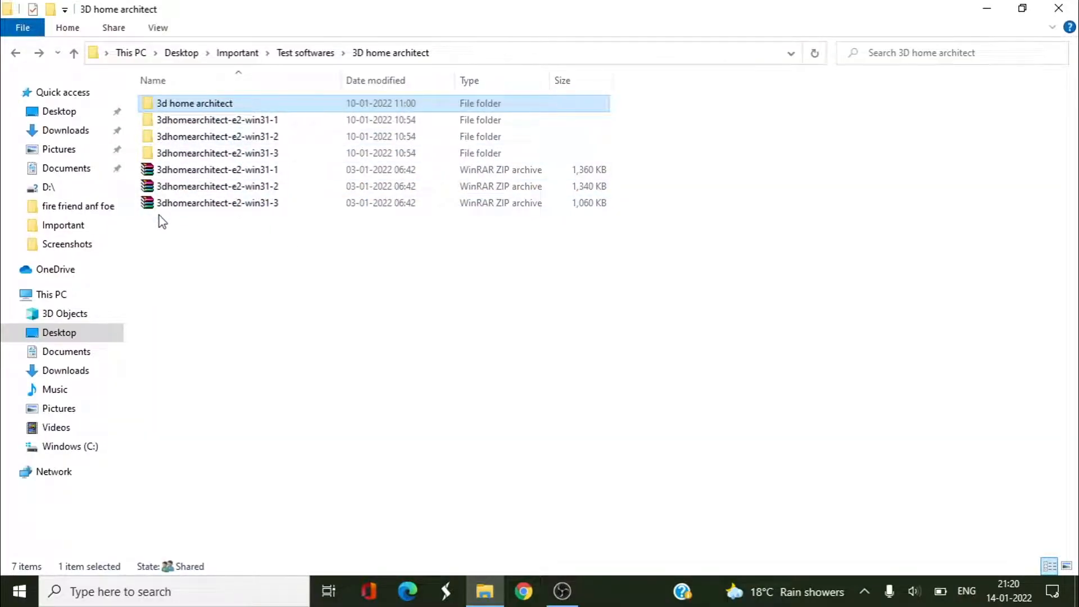
pyautogui.moveTo(177, 262)
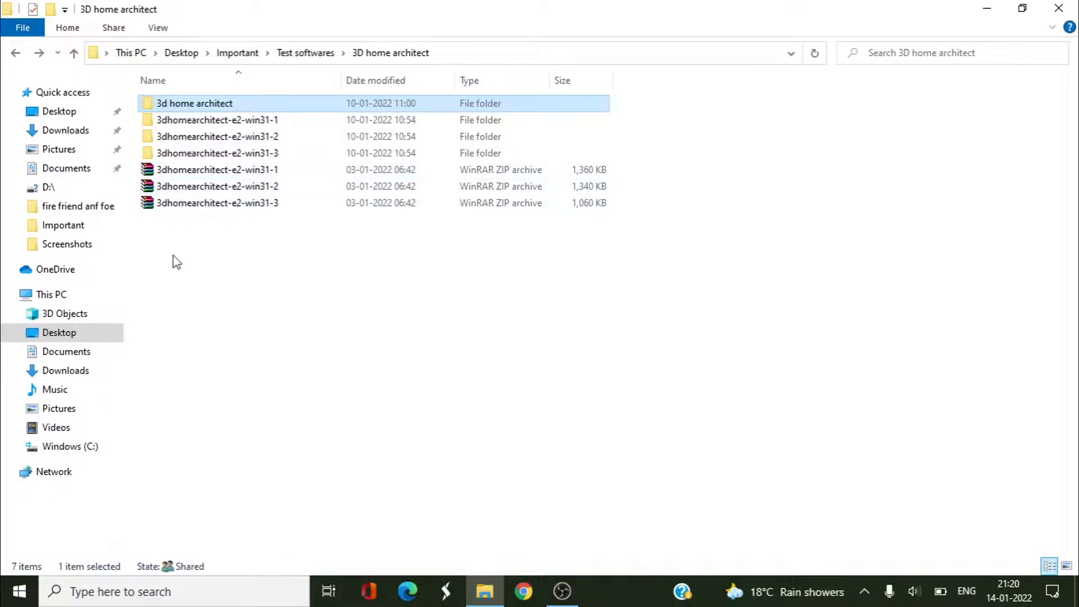
pyautogui.moveTo(175, 153)
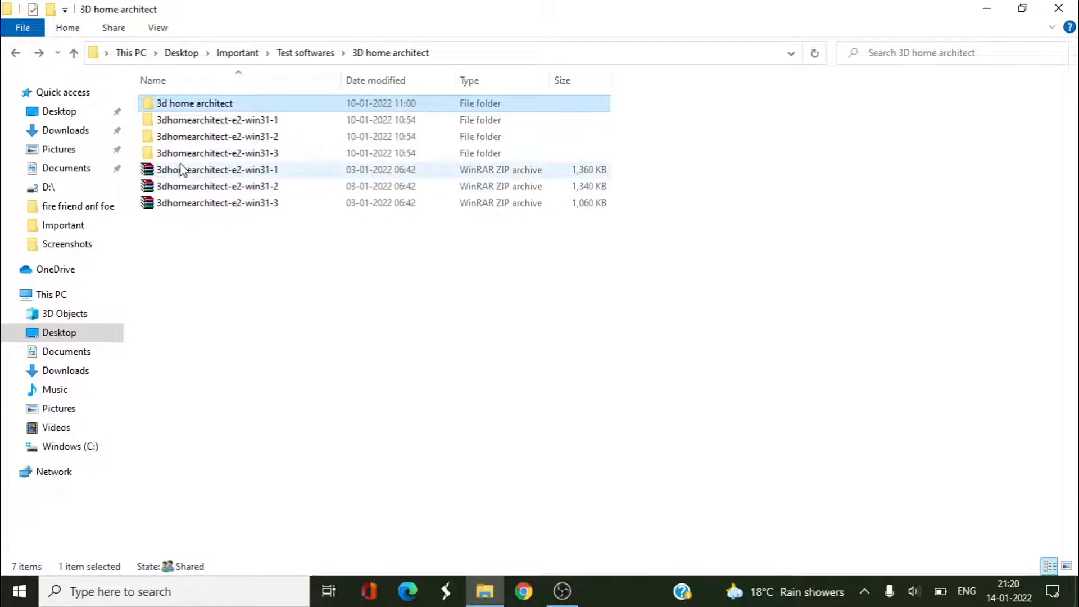
pyautogui.moveTo(182, 210)
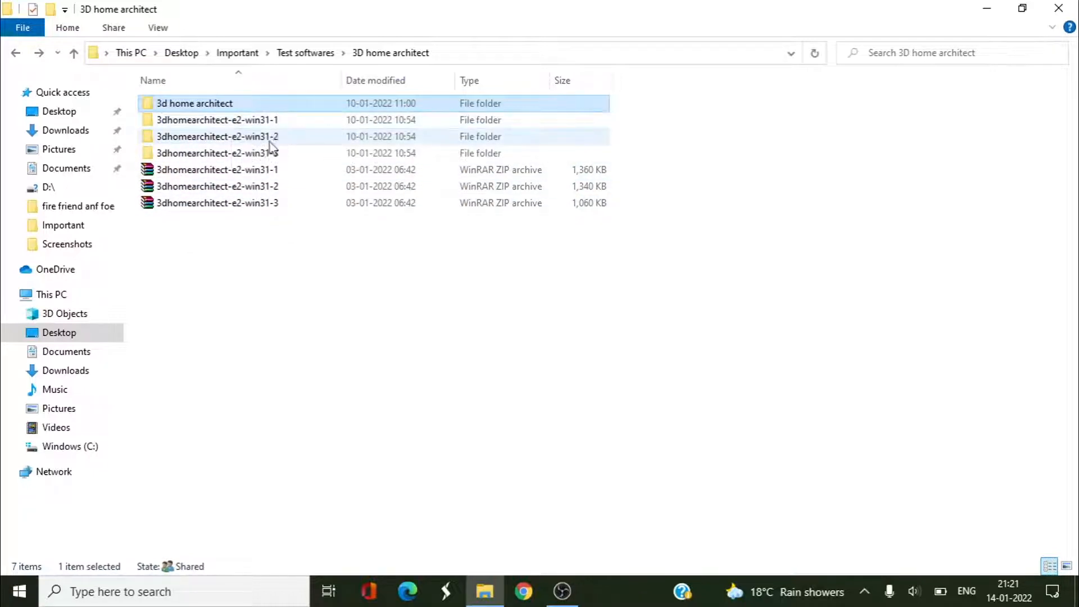
pyautogui.moveTo(272, 124)
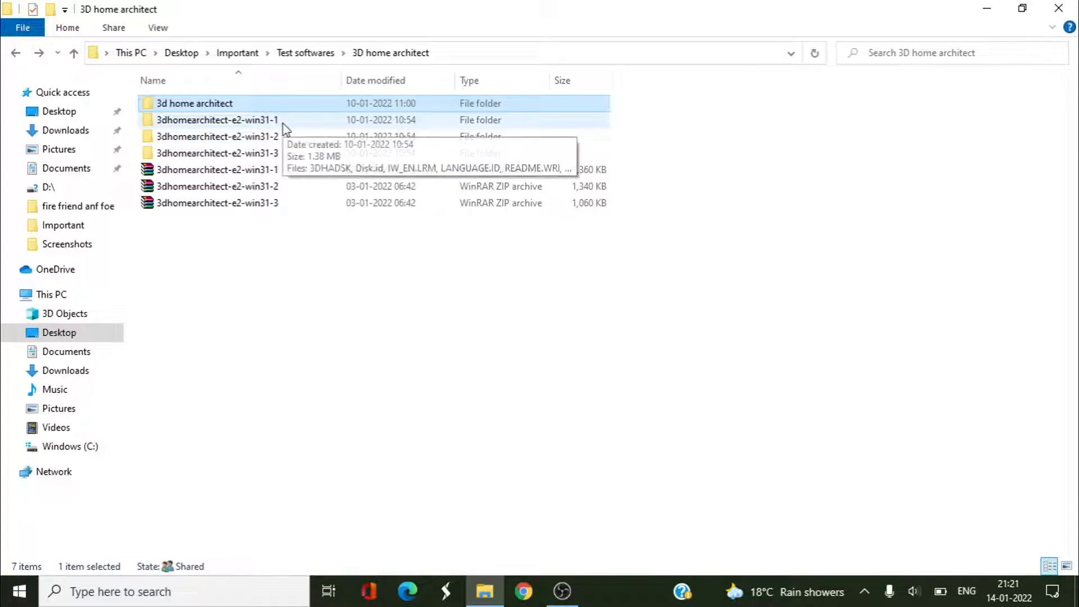
pyautogui.moveTo(292, 113)
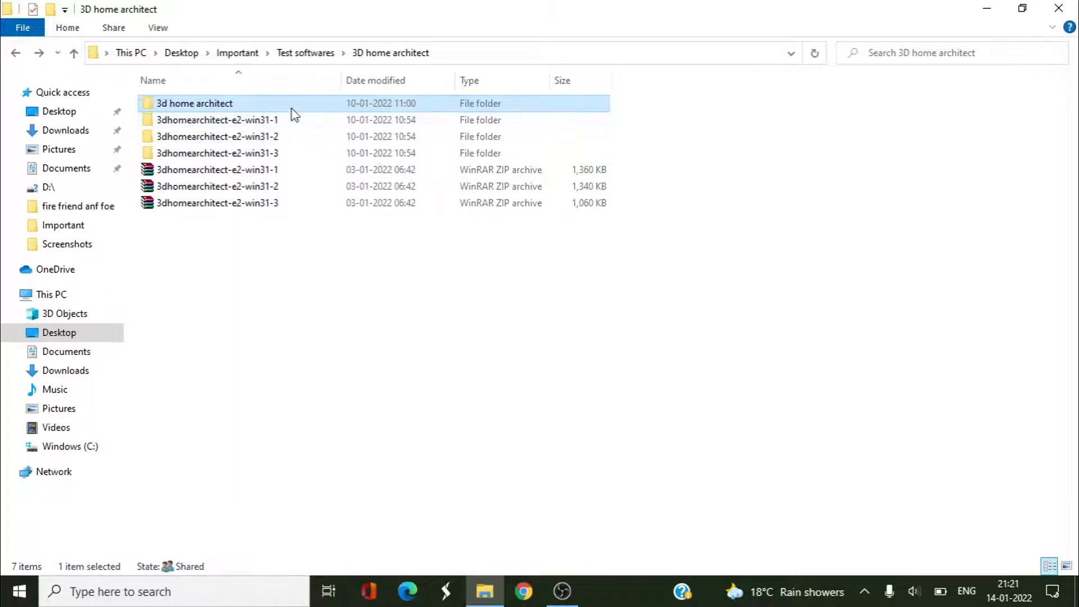
# Open the 3d home architect folder down to the SETUP installer and disk archive files.
pyautogui.doubleClick(194, 104)
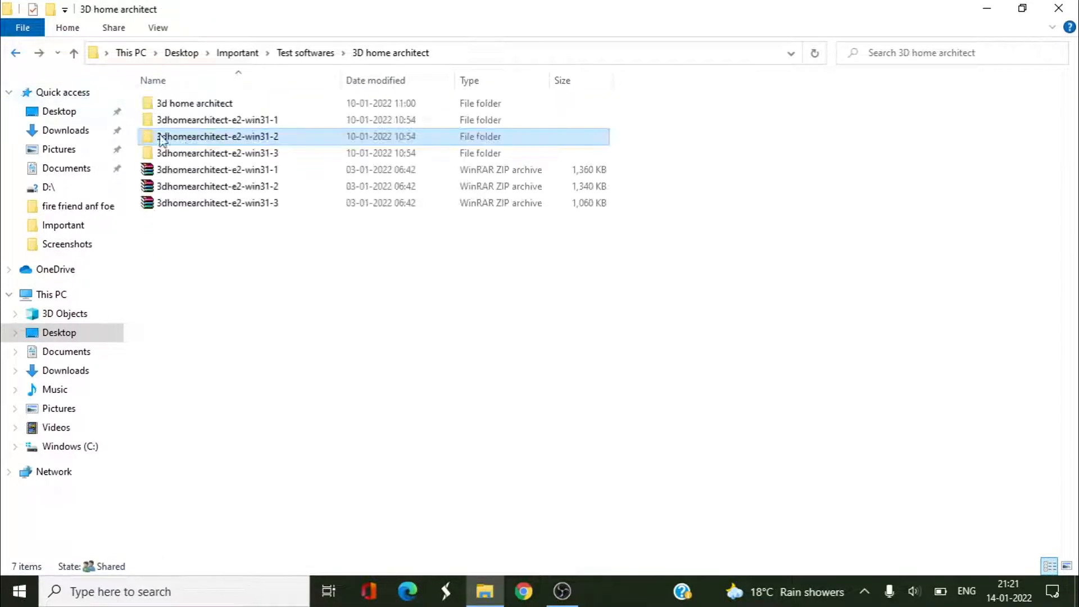
pyautogui.doubleClick(217, 153)
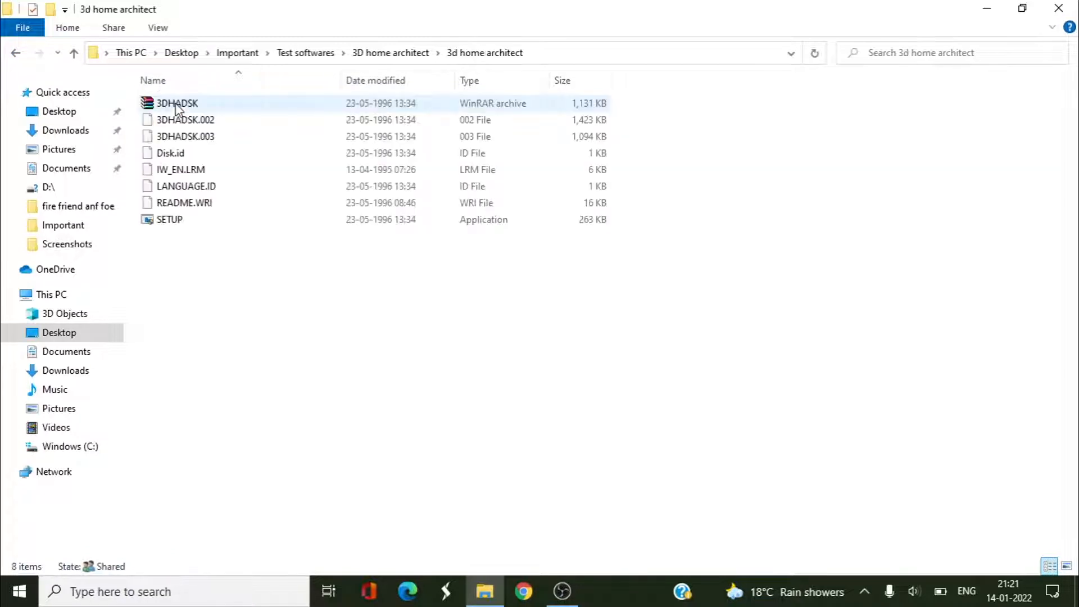
pyautogui.click(200, 258)
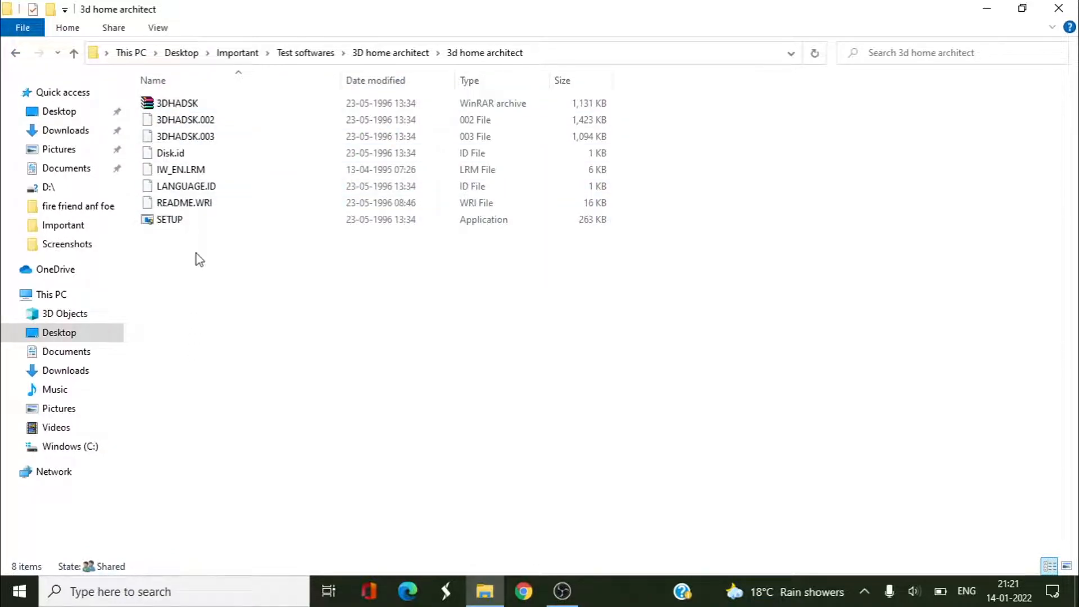
pyautogui.moveTo(193, 295)
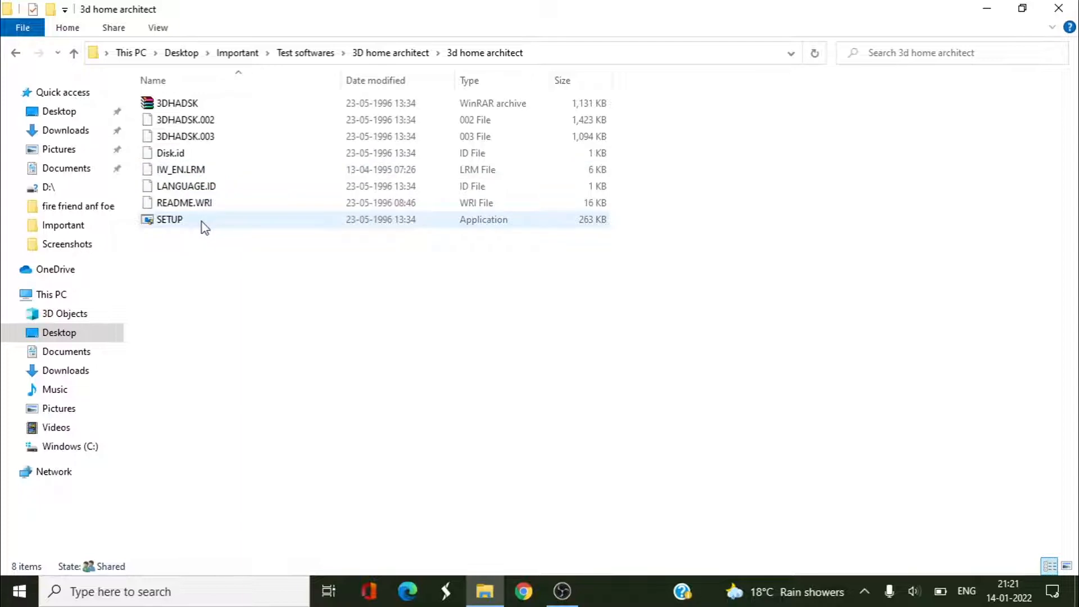
pyautogui.moveTo(203, 220)
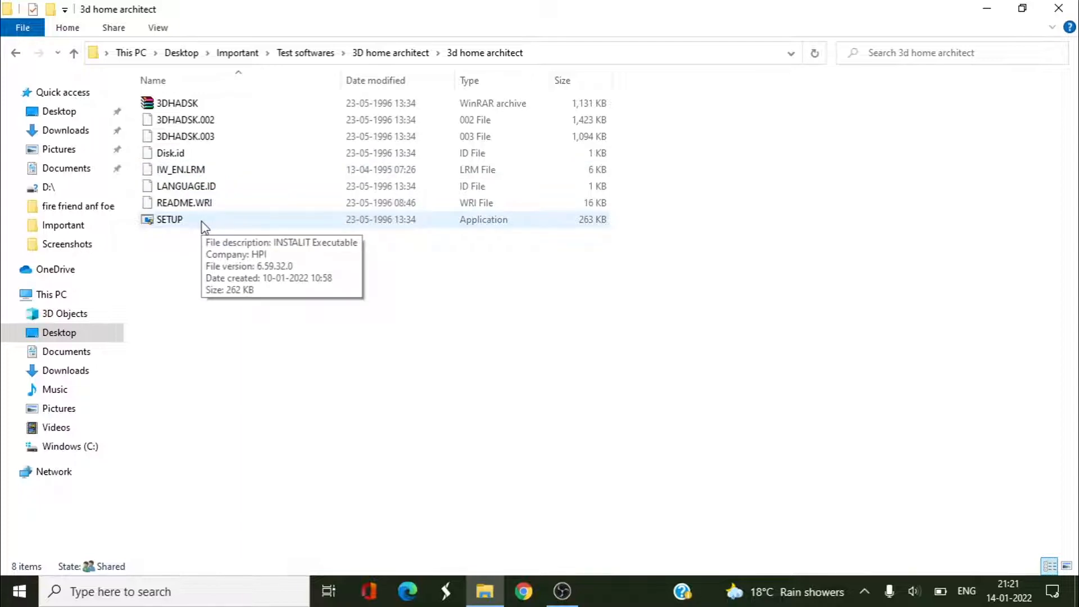
# Launch SETUP, acknowledge the welcome message and edit the installation directory path.
pyautogui.doubleClick(169, 219)
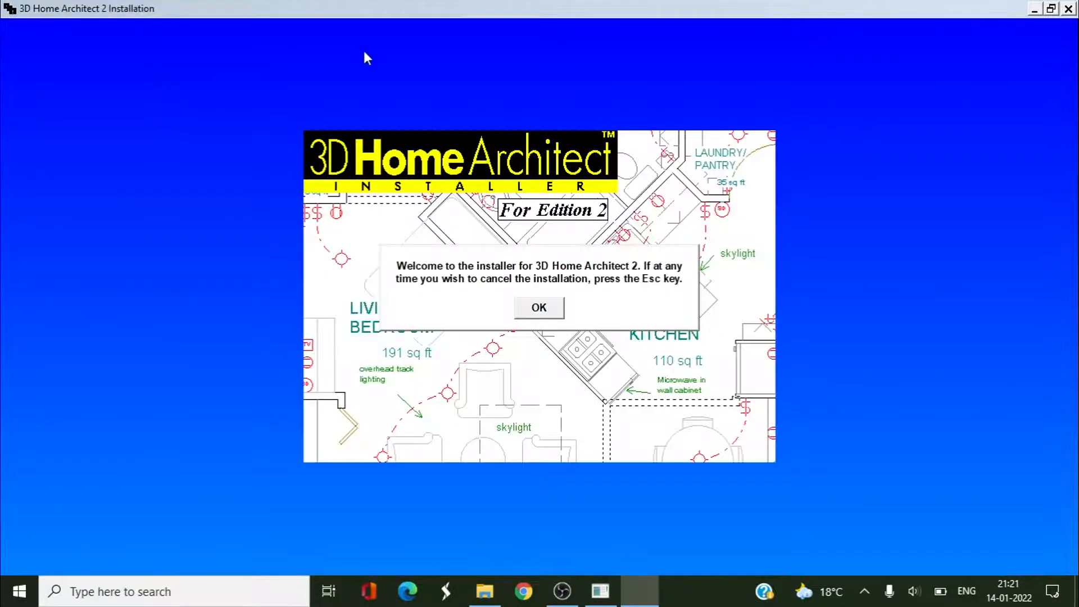
pyautogui.moveTo(558, 225)
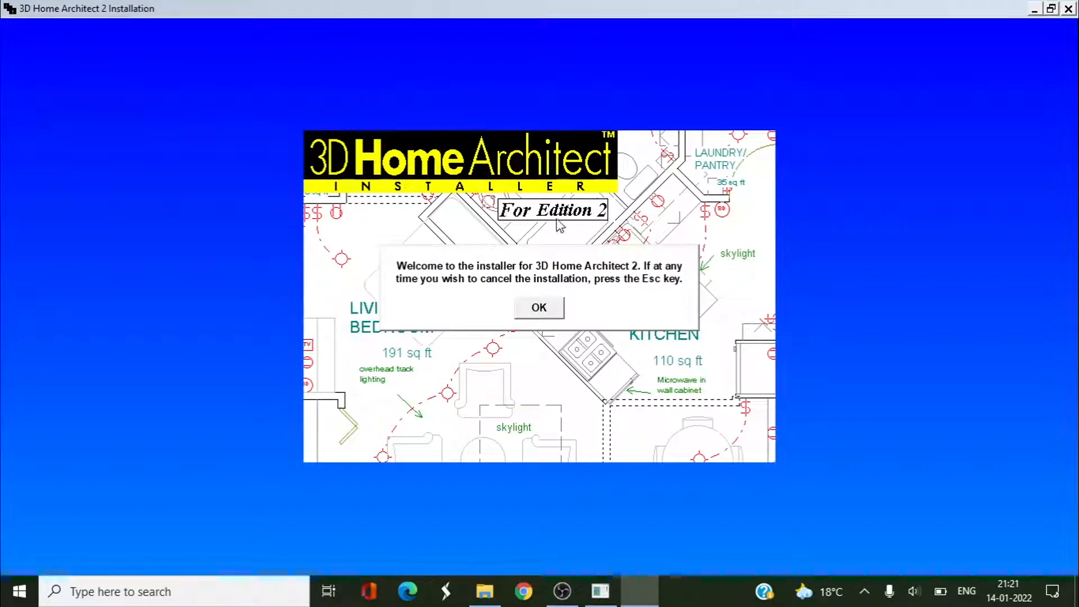
pyautogui.moveTo(485, 272)
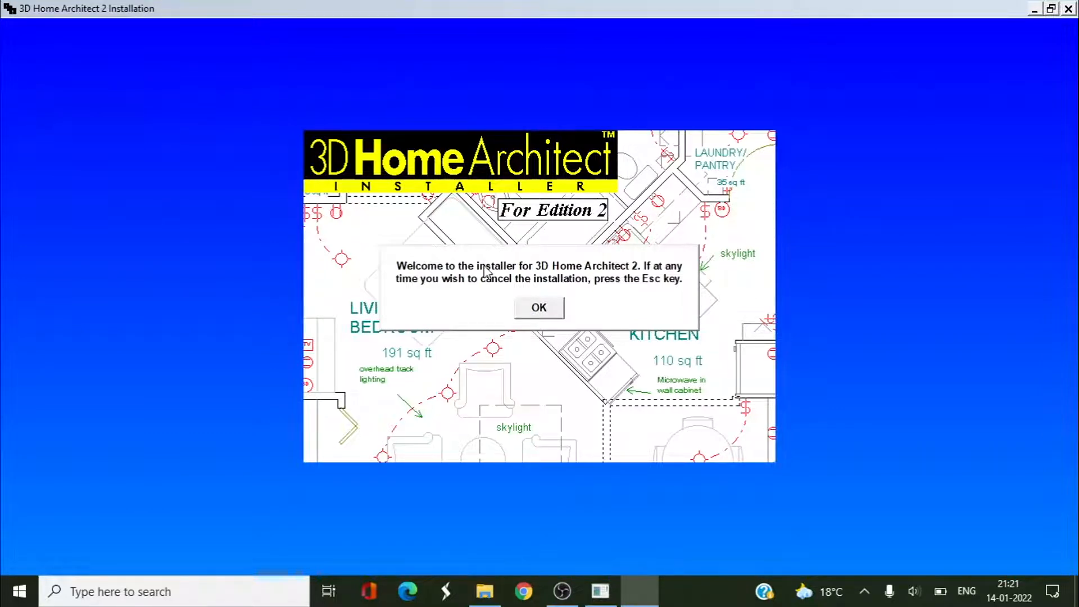
pyautogui.moveTo(604, 282)
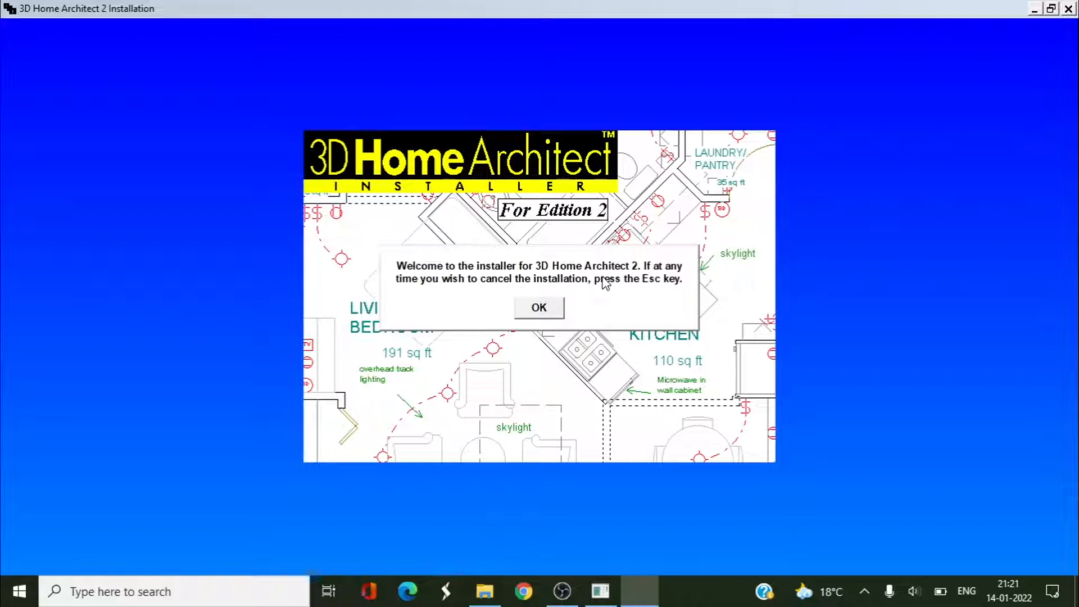
pyautogui.moveTo(449, 292)
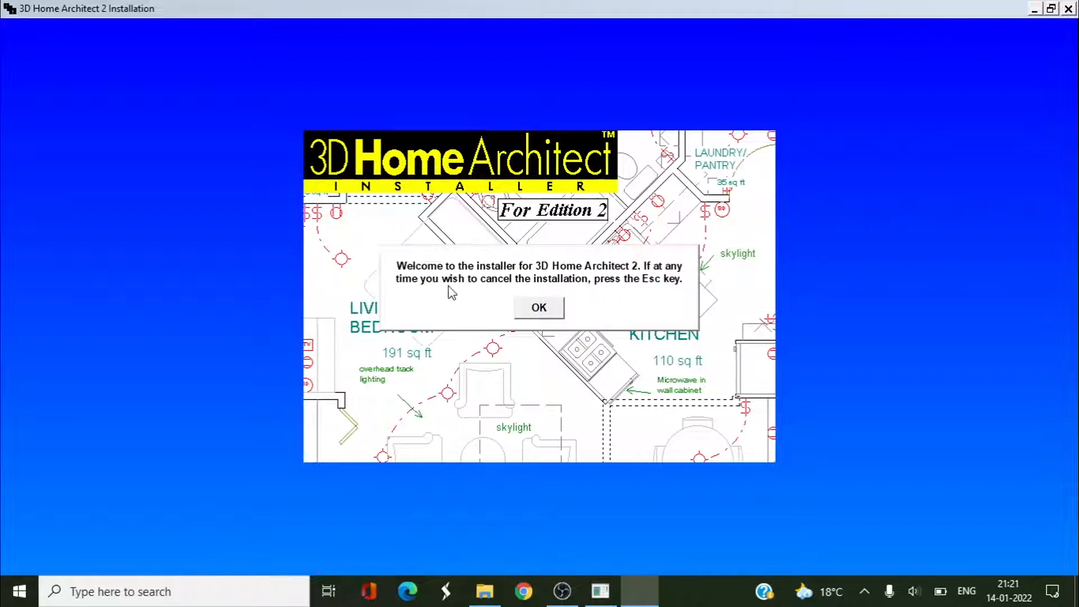
pyautogui.moveTo(671, 296)
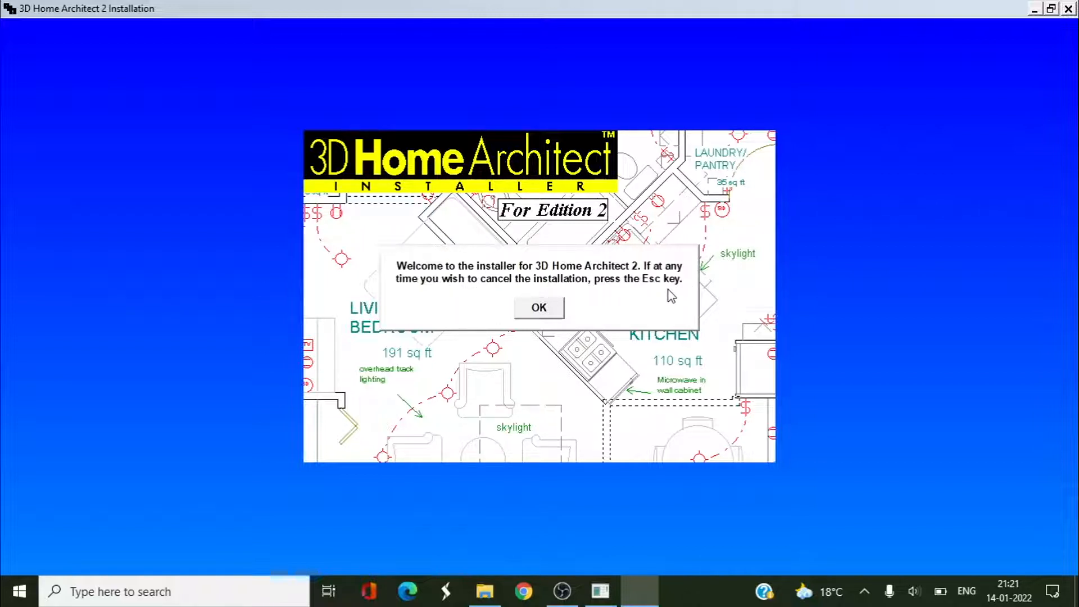
pyautogui.click(538, 308)
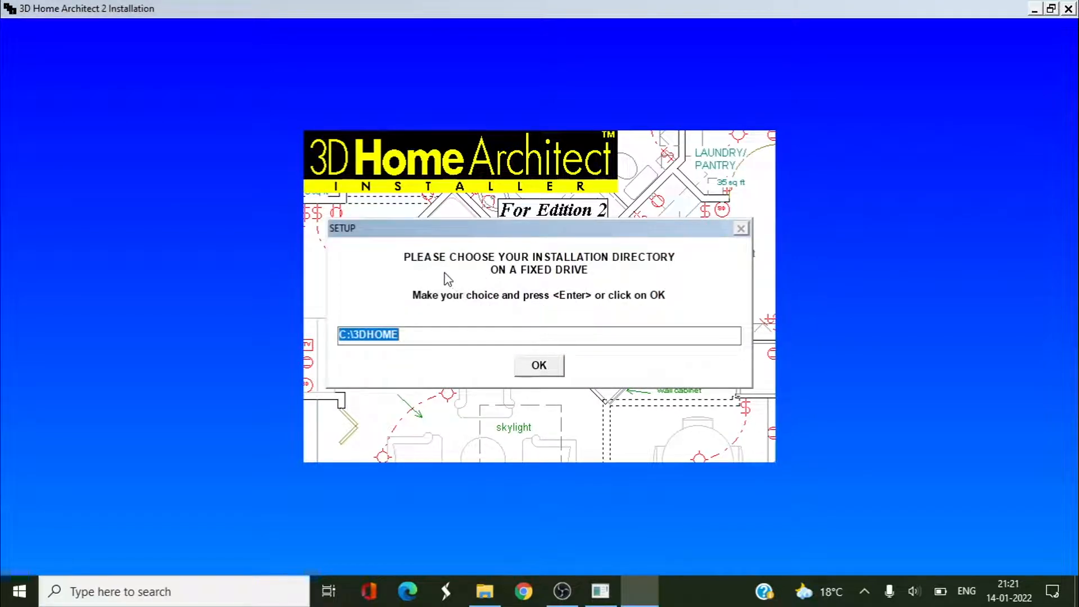
pyautogui.moveTo(597, 282)
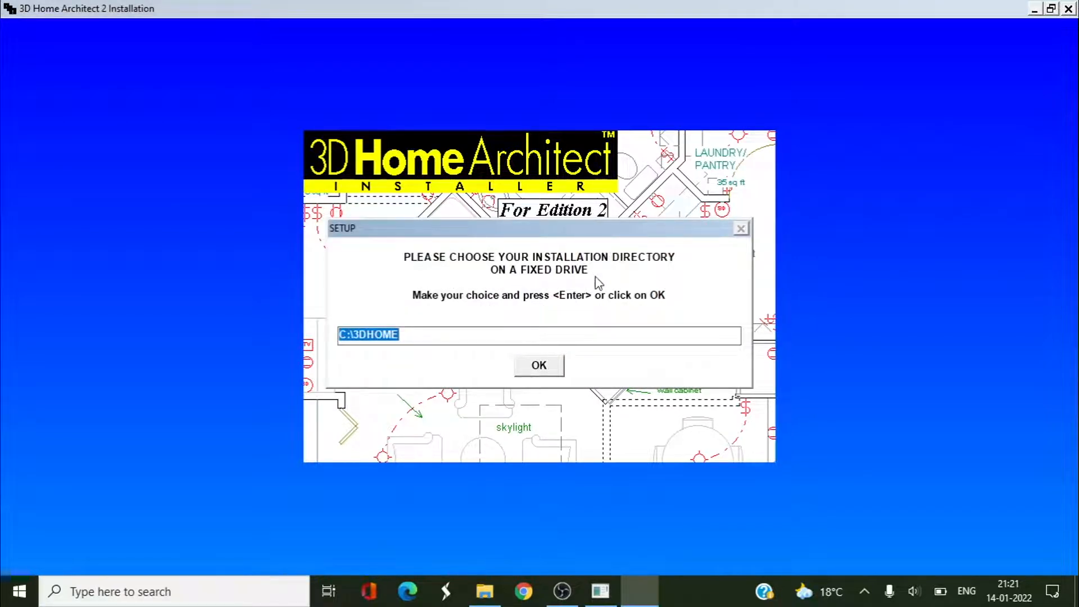
pyautogui.moveTo(570, 285)
pyautogui.write('PFROGR')
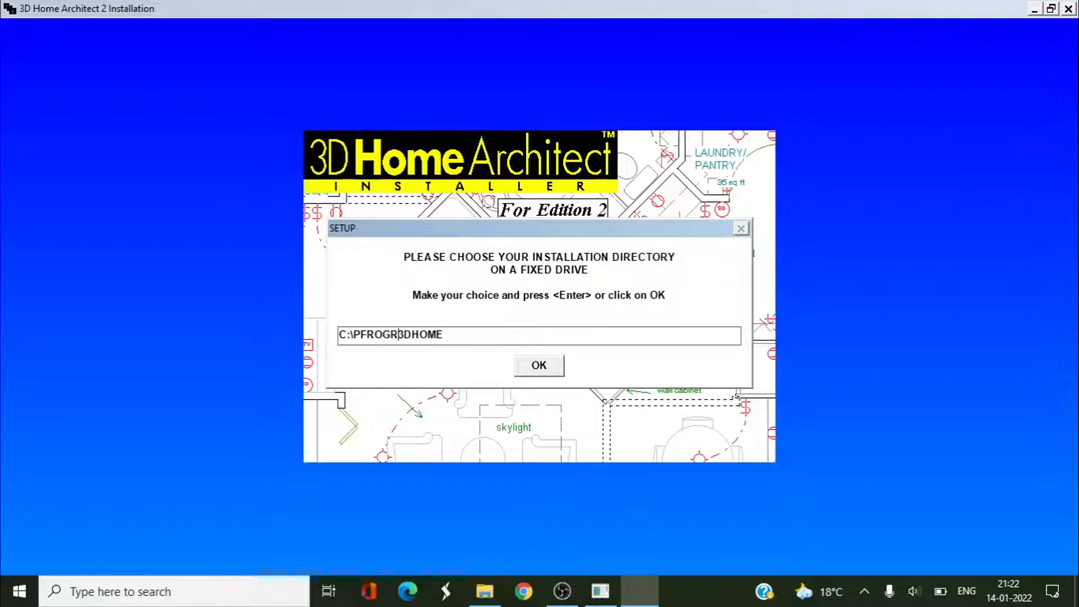
pyautogui.write('AM')
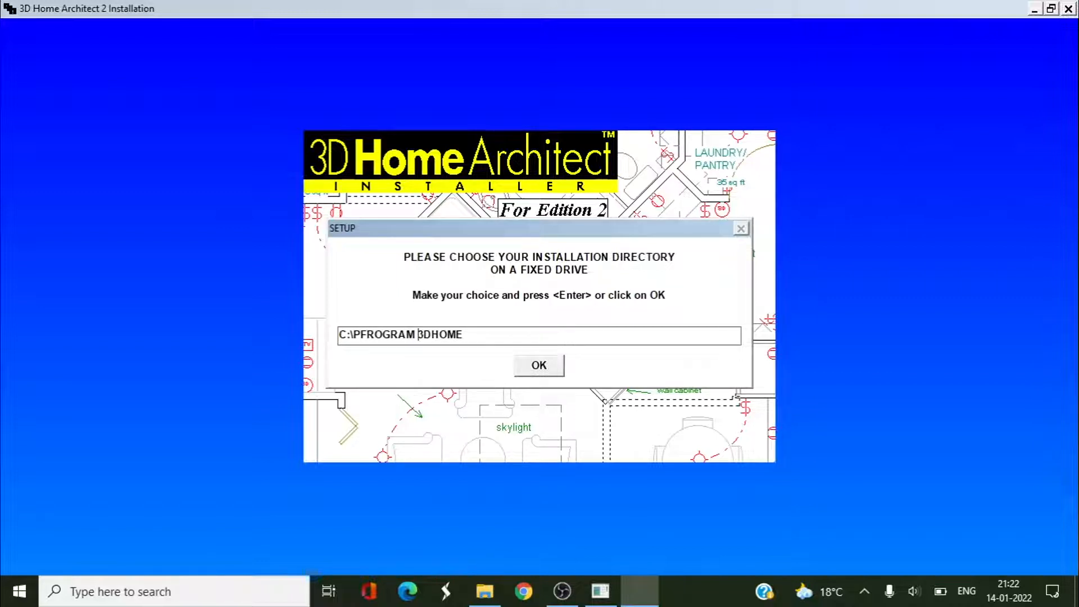
pyautogui.write('FILES')
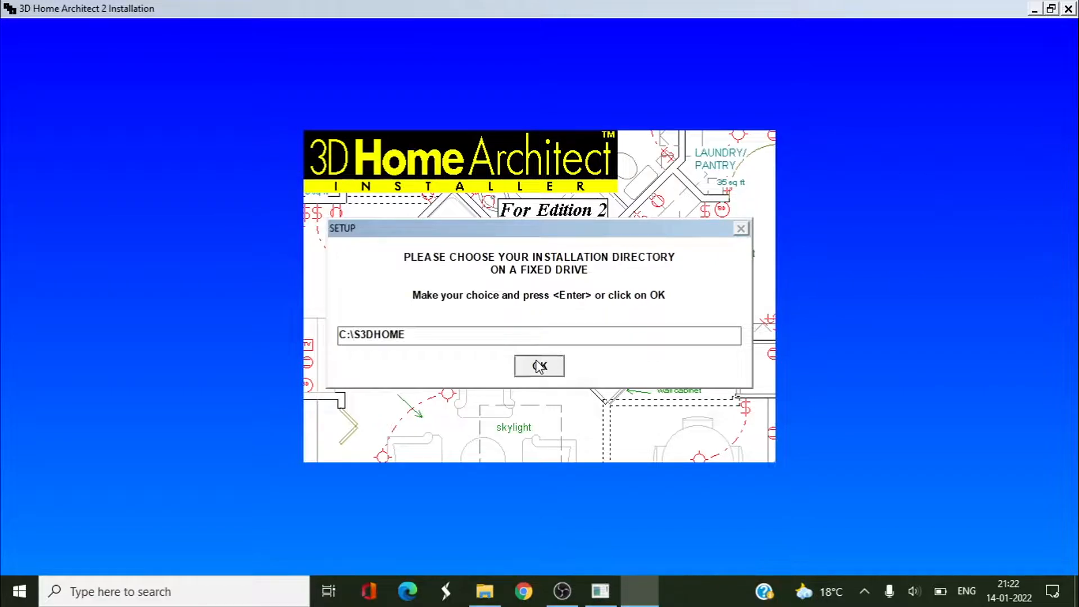
# Accept the directory and install the icons into Broderbund Home Products.
pyautogui.click(538, 365)
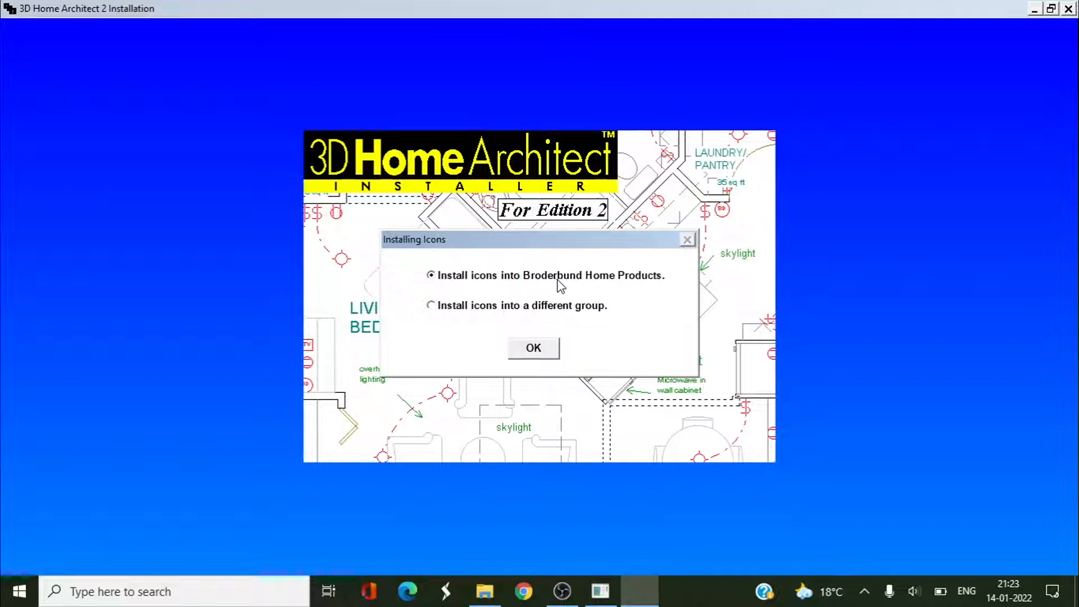
pyautogui.moveTo(529, 318)
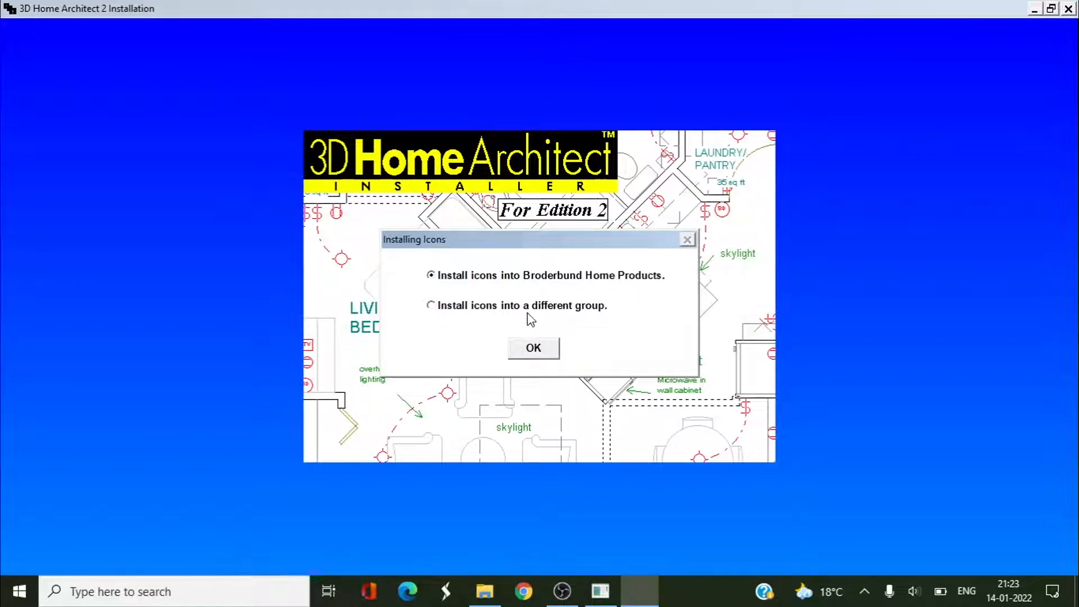
pyautogui.moveTo(569, 244)
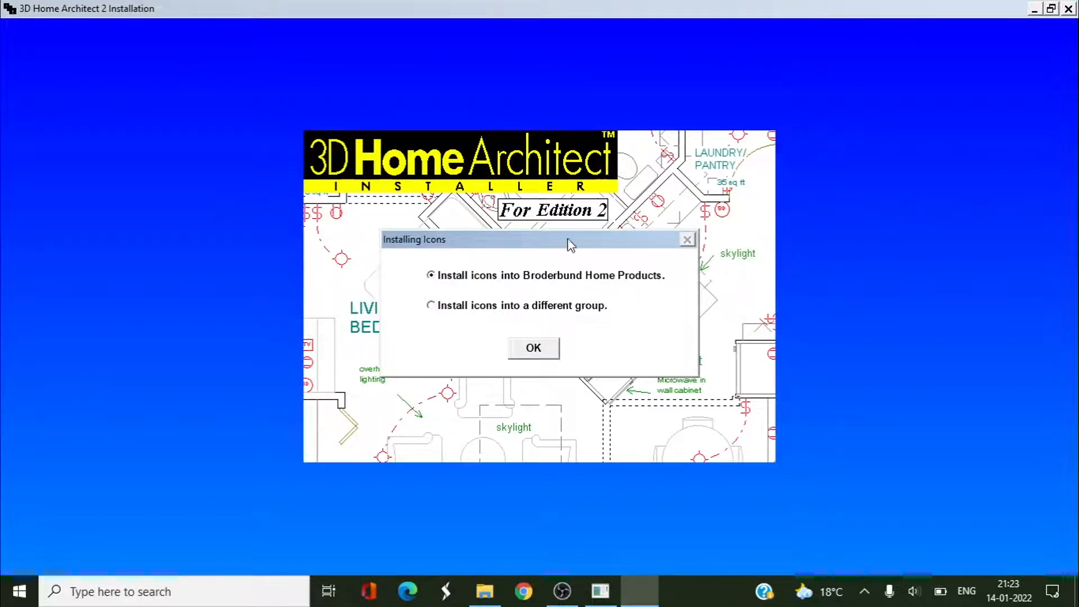
pyautogui.click(533, 347)
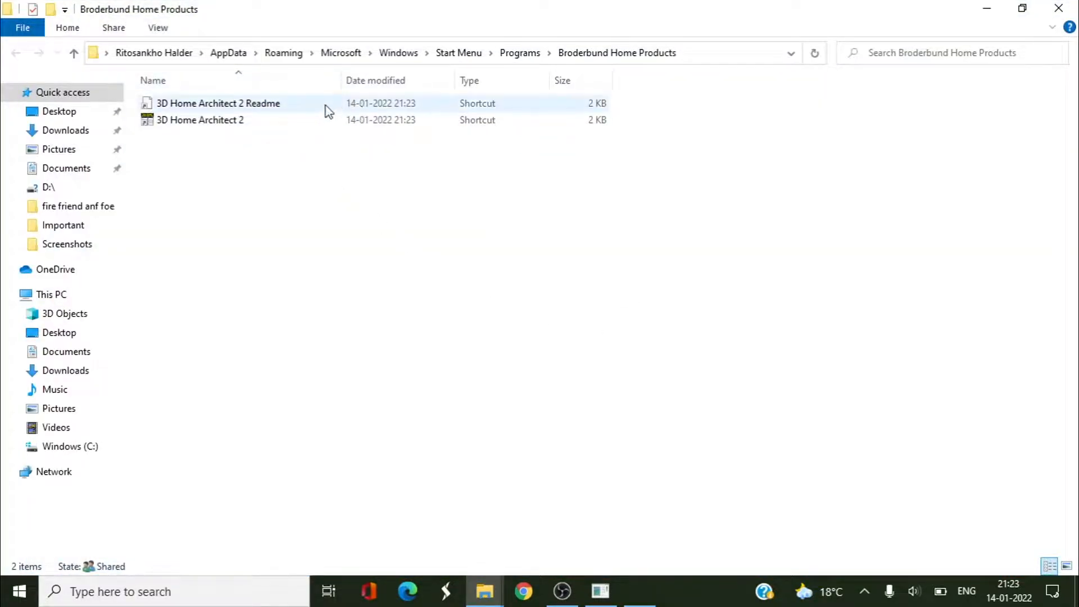
# Try the 3D Home Architect 2 Readme shortcut and dismiss the cannot-open-file message.
pyautogui.doubleClick(218, 104)
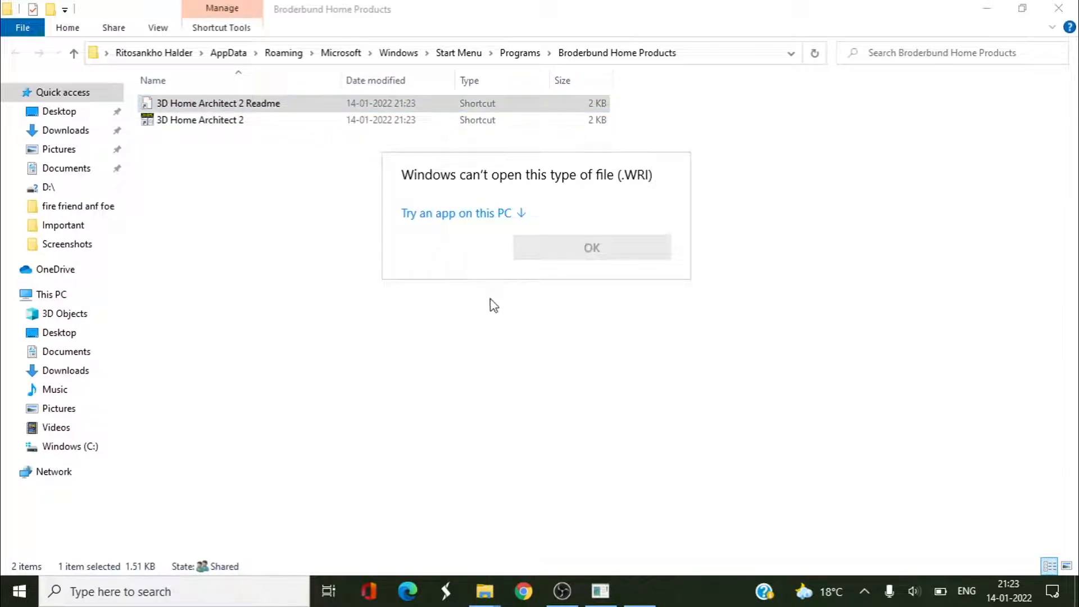
pyautogui.click(591, 248)
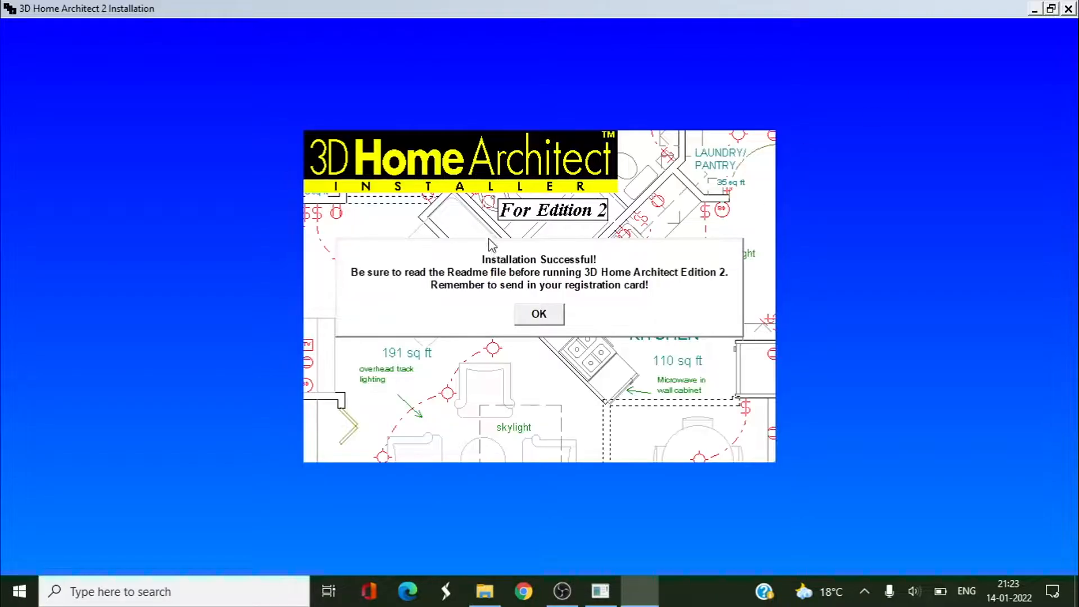
pyautogui.moveTo(440, 290)
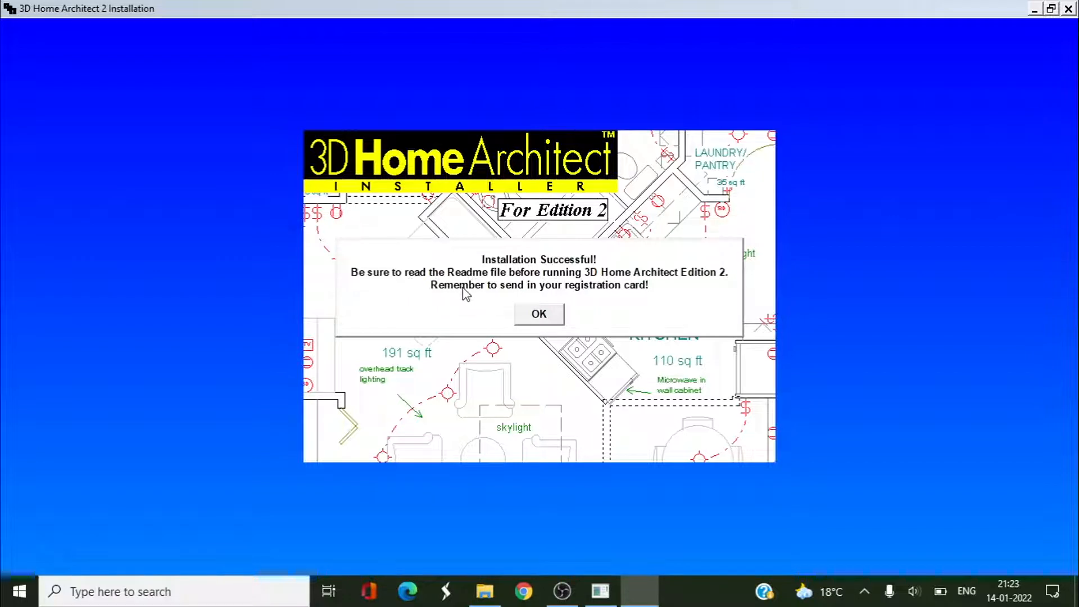
pyautogui.moveTo(721, 303)
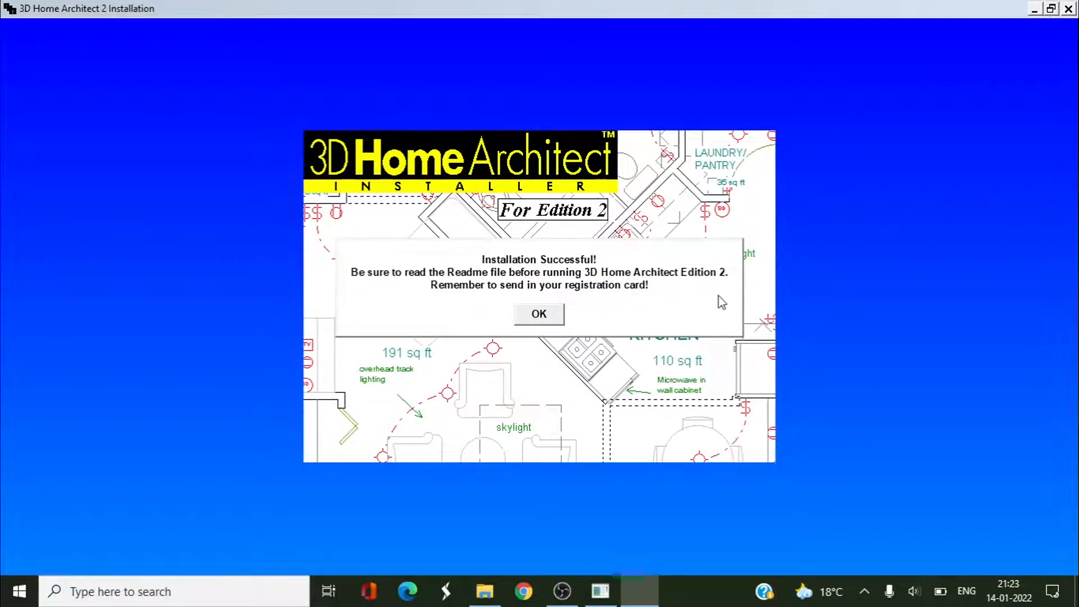
pyautogui.moveTo(510, 304)
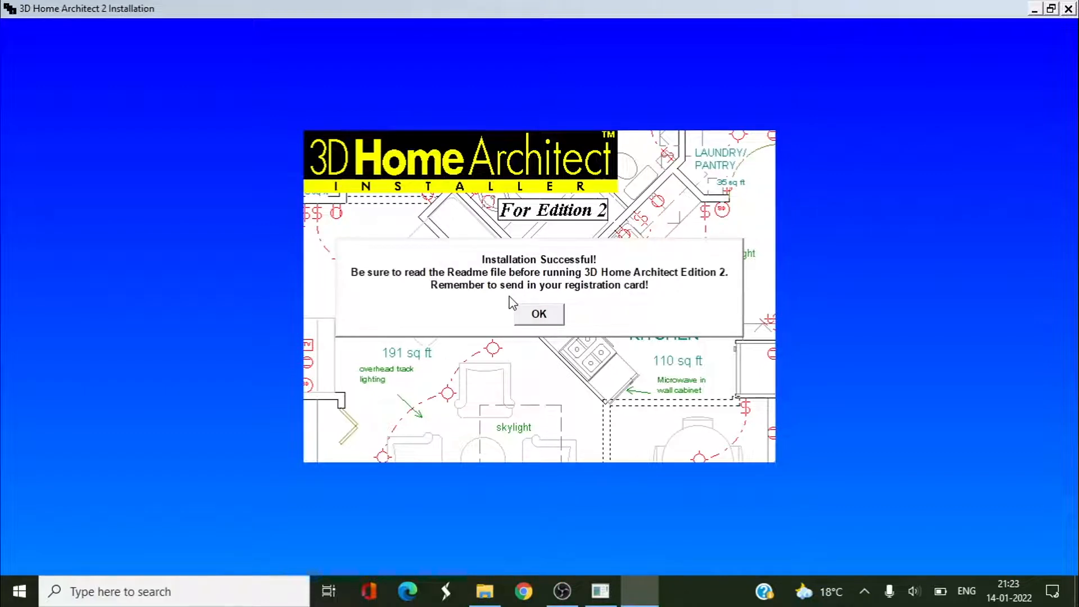
pyautogui.moveTo(553, 285)
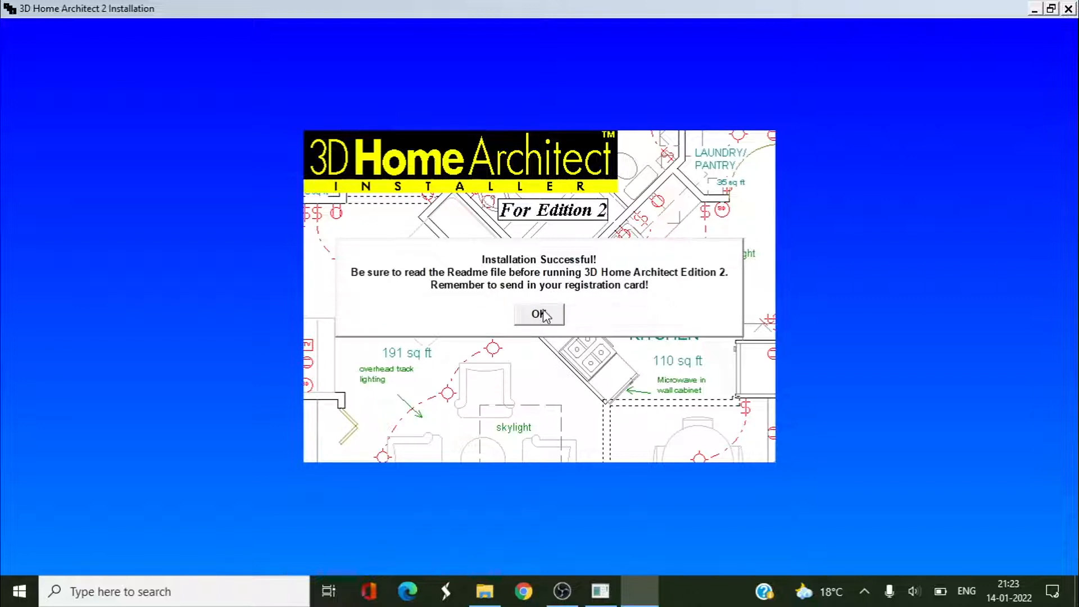
# Dismiss the success message and launch 3D Home Architect 2 via a '3d home' Start search.
pyautogui.click(539, 313)
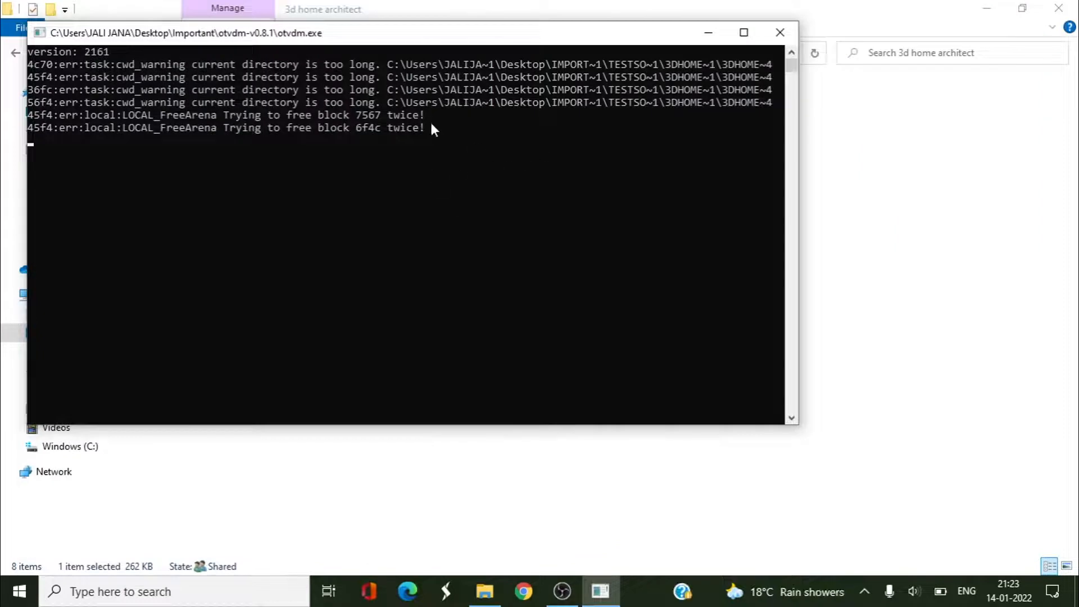
pyautogui.moveTo(678, 65)
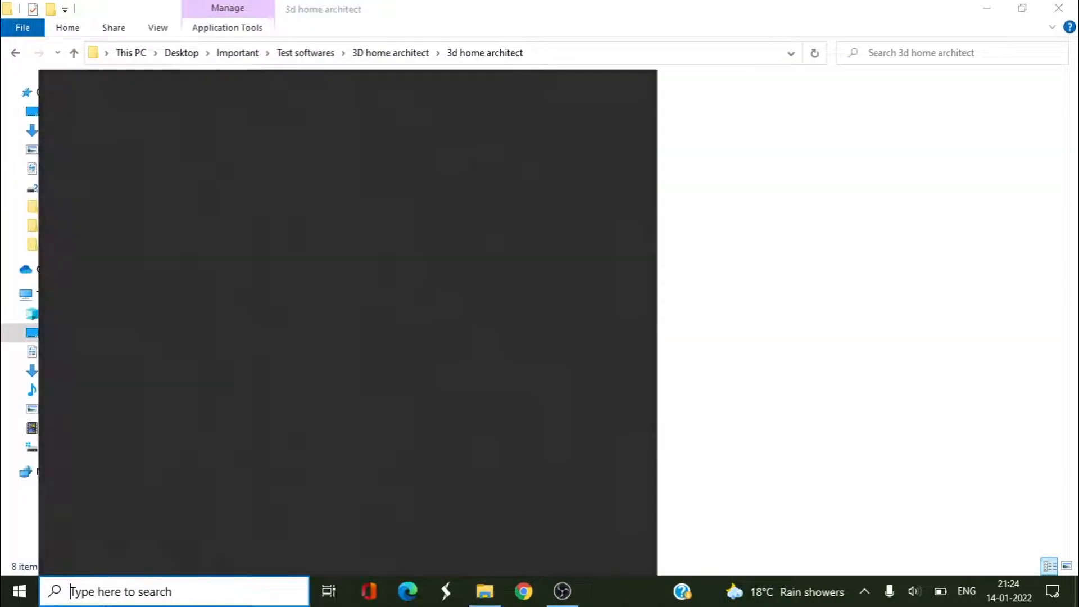
pyautogui.write('3d')
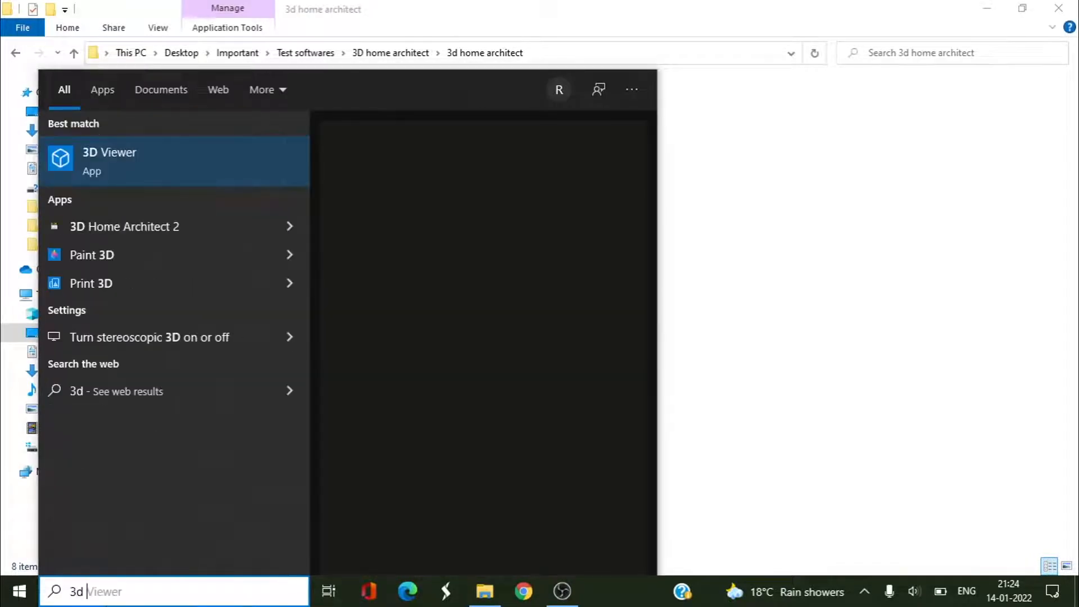
pyautogui.write('home')
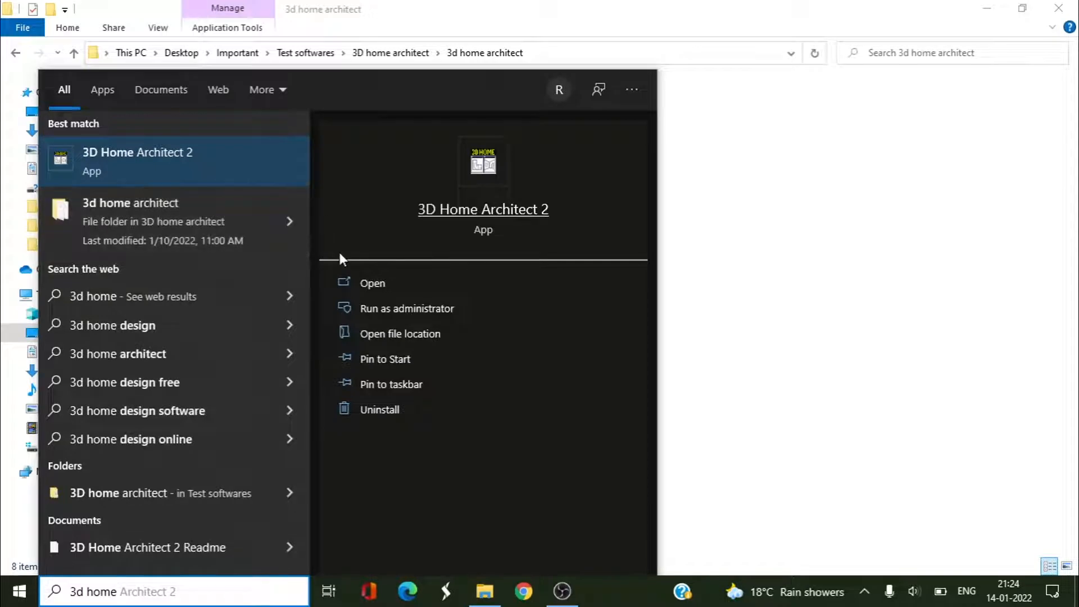
pyautogui.click(372, 283)
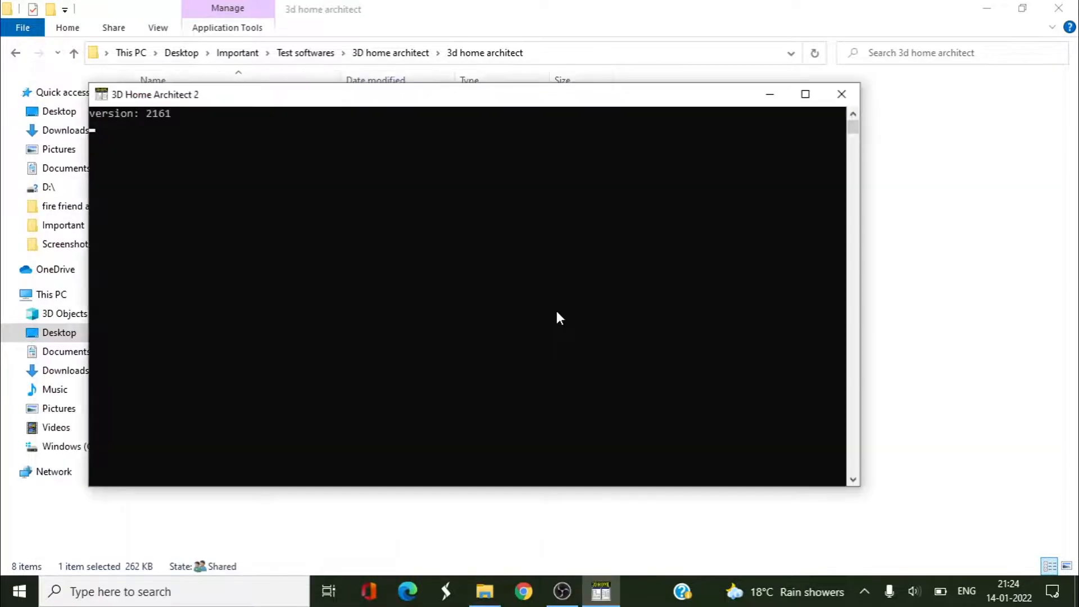
pyautogui.moveTo(284, 135)
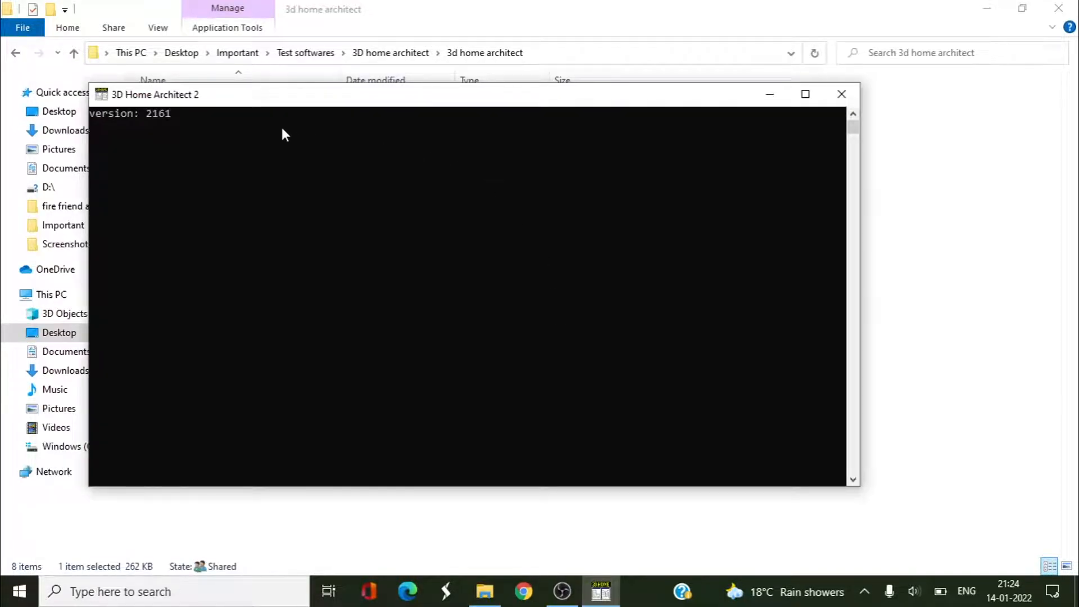
pyautogui.moveTo(191, 137)
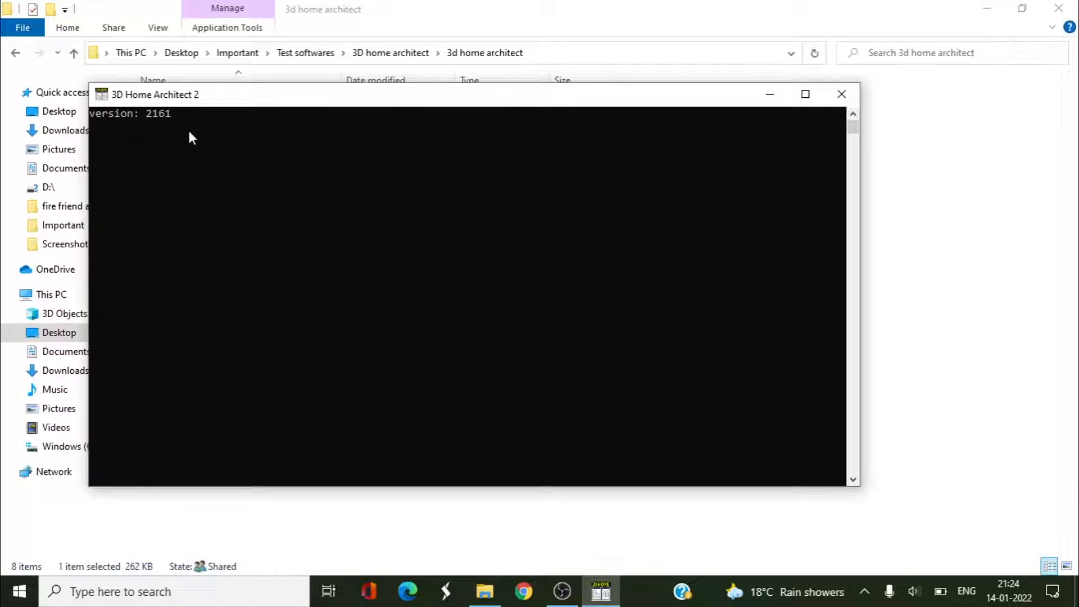
pyautogui.moveTo(445, 175)
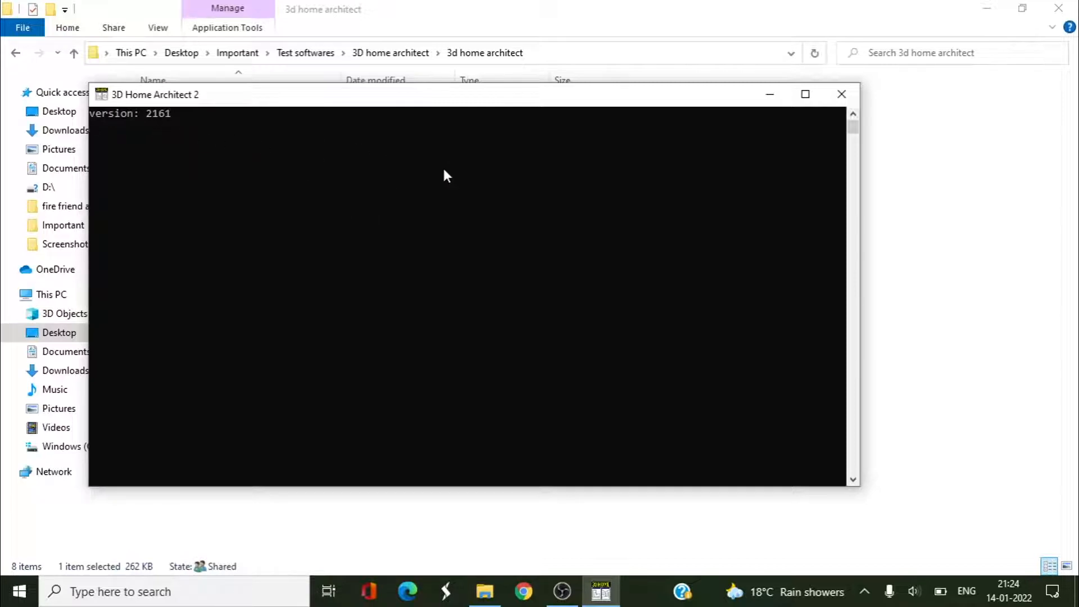
pyautogui.moveTo(627, 166)
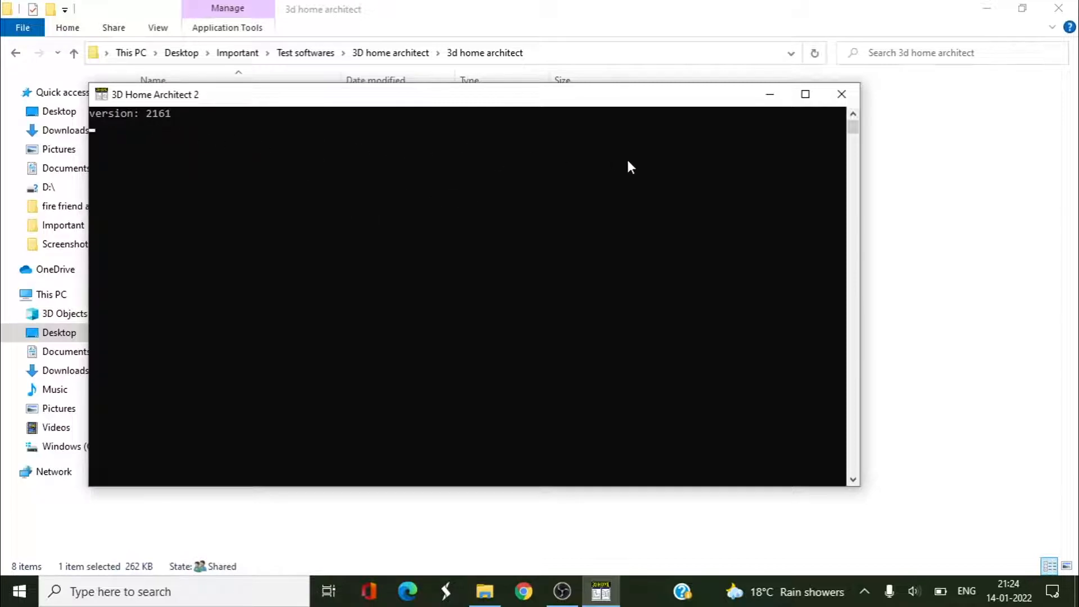
# Enlarge the console window and start typing the full name 'Ritosan' into the registration dialog.
pyautogui.click(804, 94)
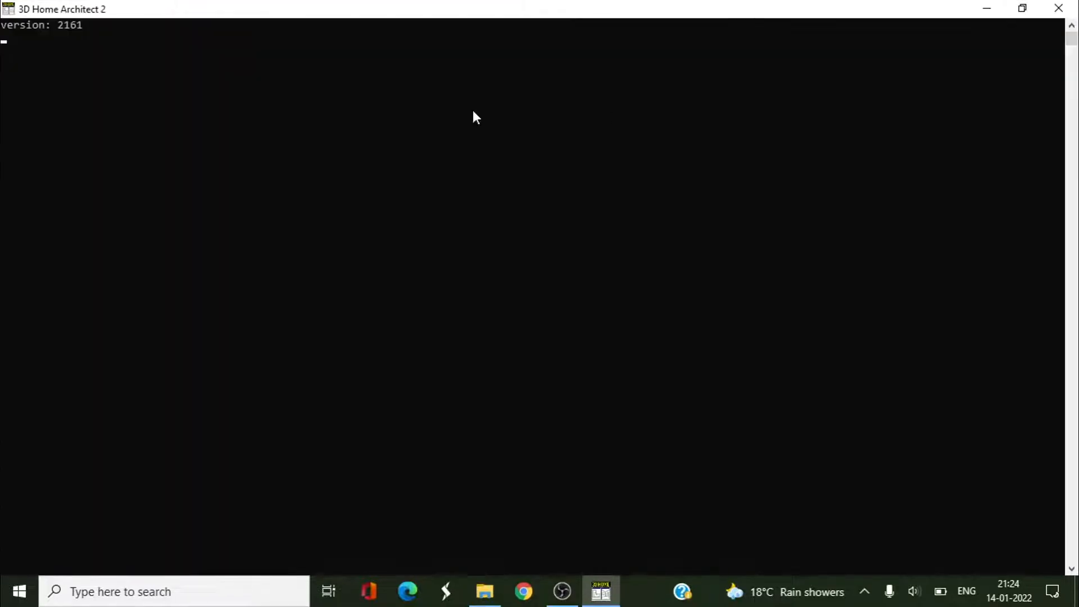
pyautogui.moveTo(120, 58)
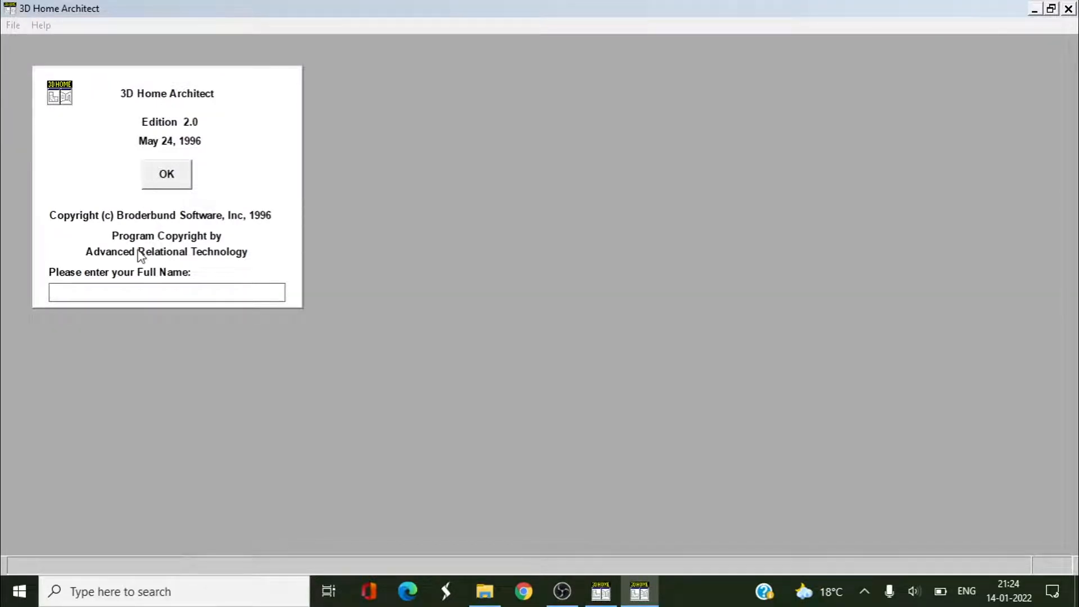
pyautogui.click(166, 292)
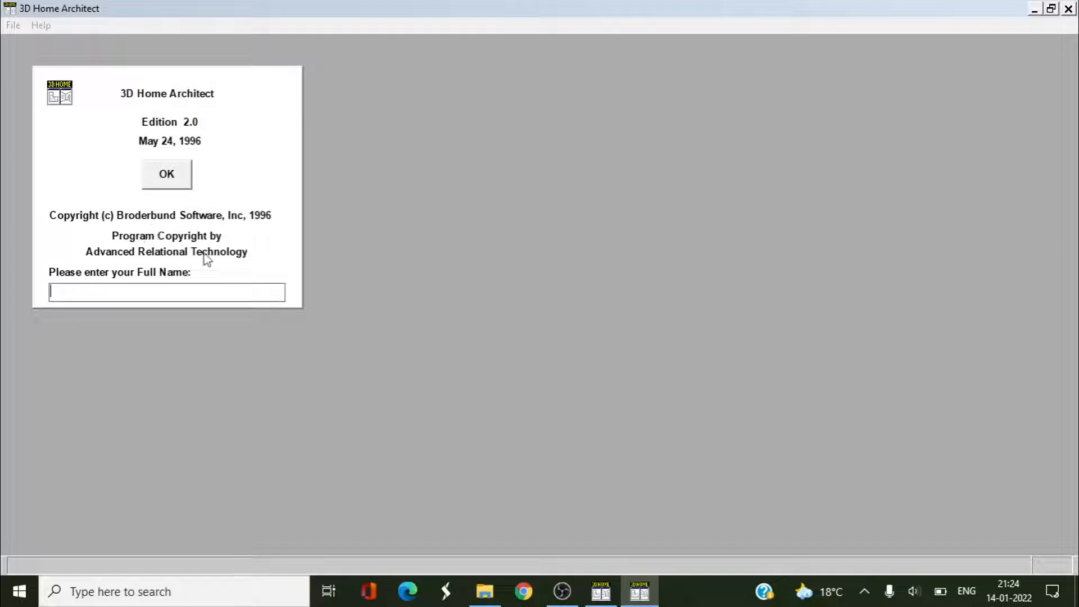
pyautogui.moveTo(107, 281)
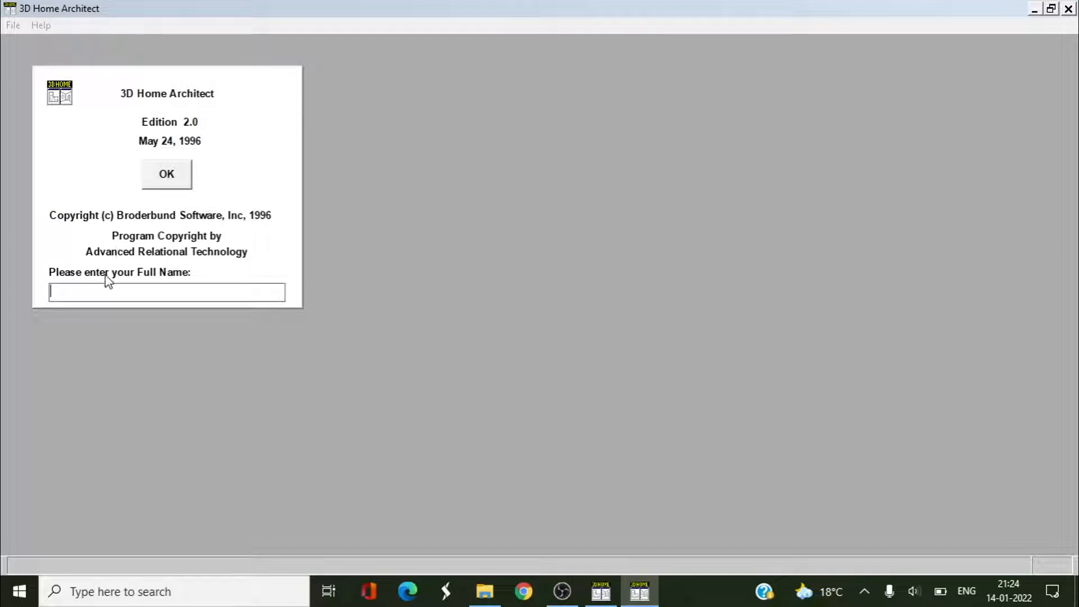
pyautogui.write('Rito')
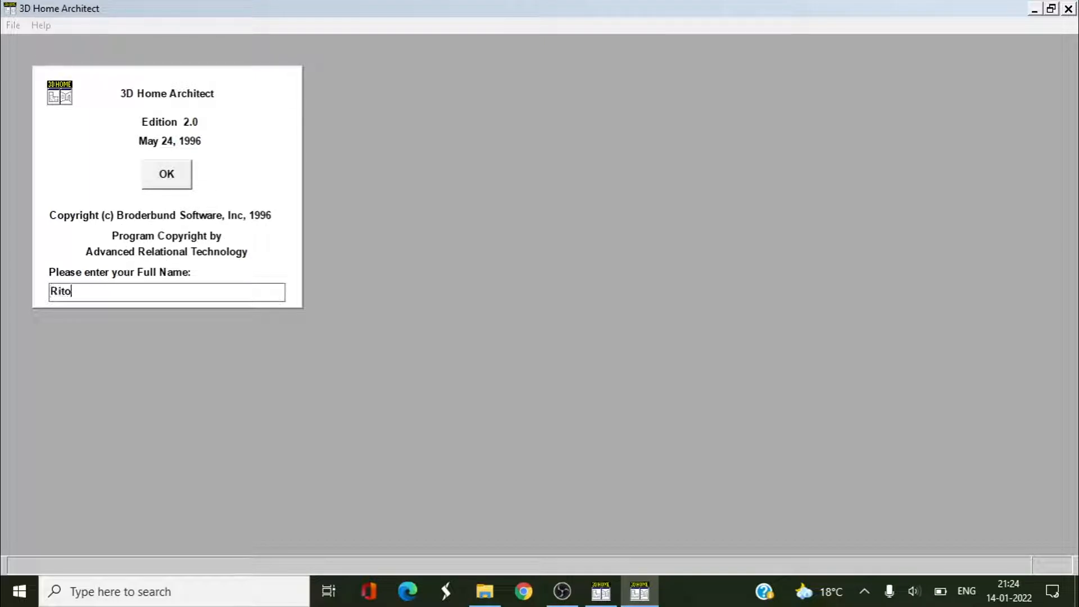
pyautogui.write('san')
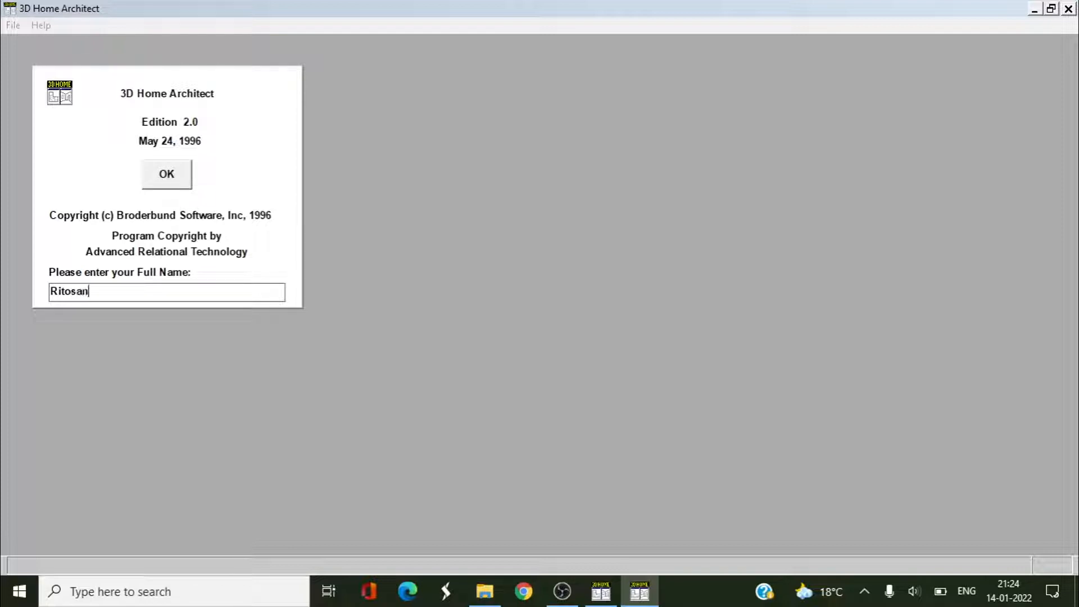
# Finish the name 'kho halder', enter the program and dismiss the door-placement error twice.
pyautogui.write('kho halder')
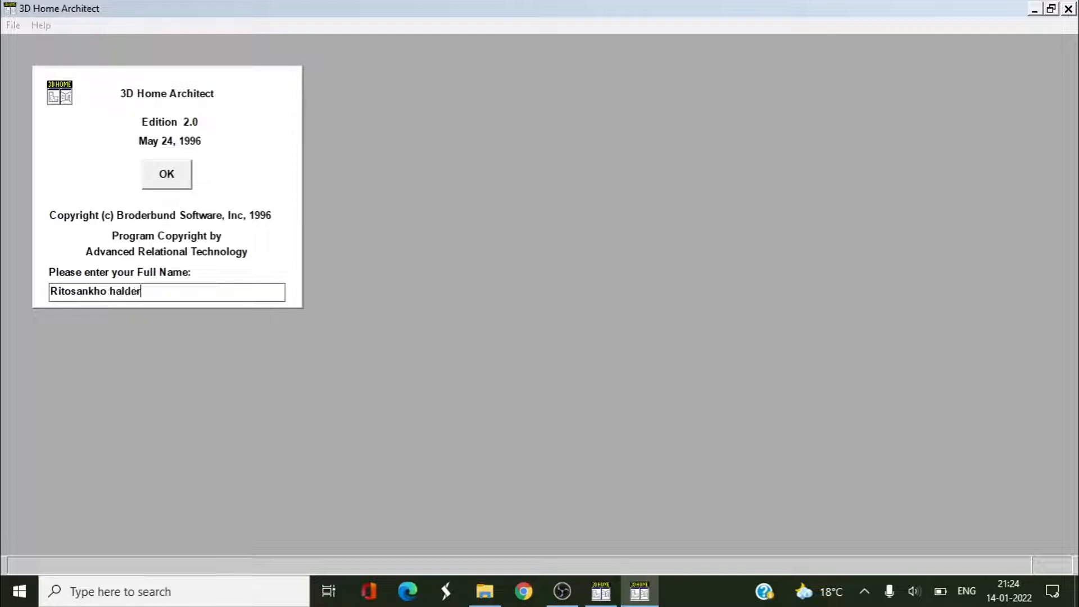
pyautogui.click(166, 173)
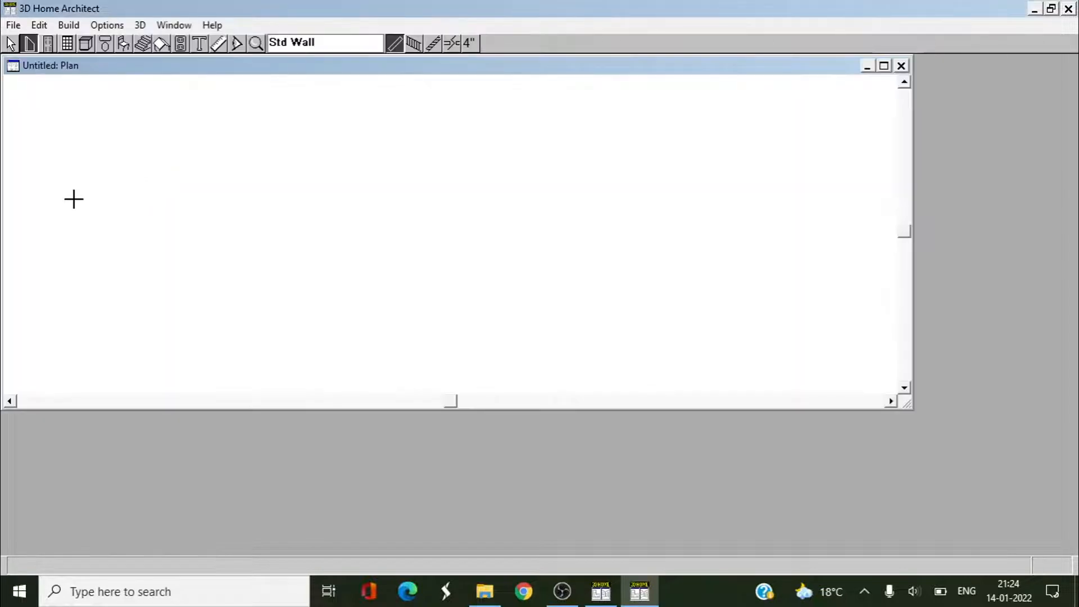
pyautogui.moveTo(476, 169)
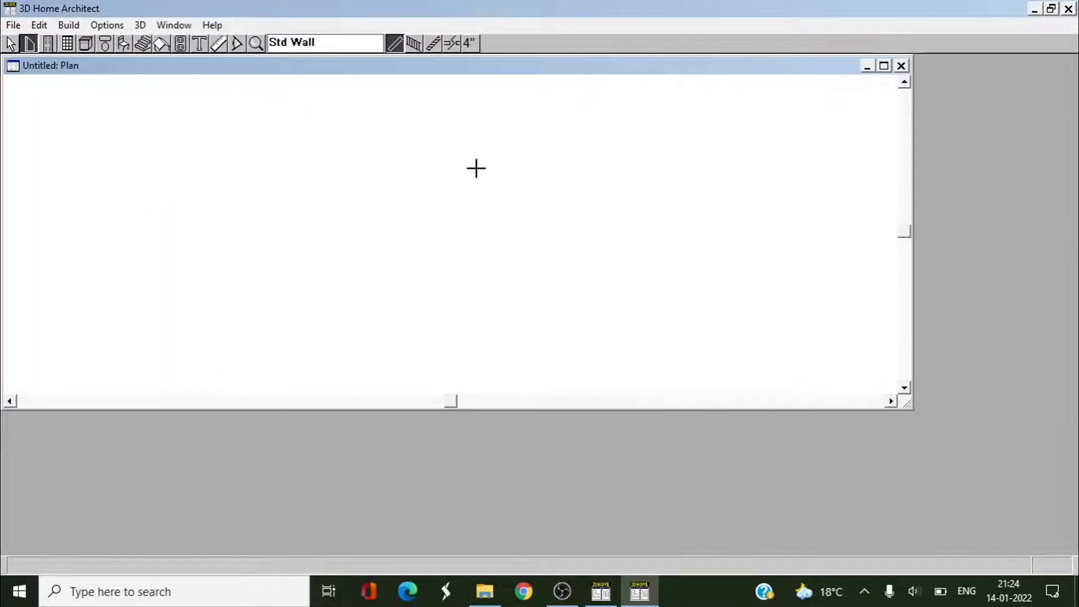
pyautogui.moveTo(200, 78)
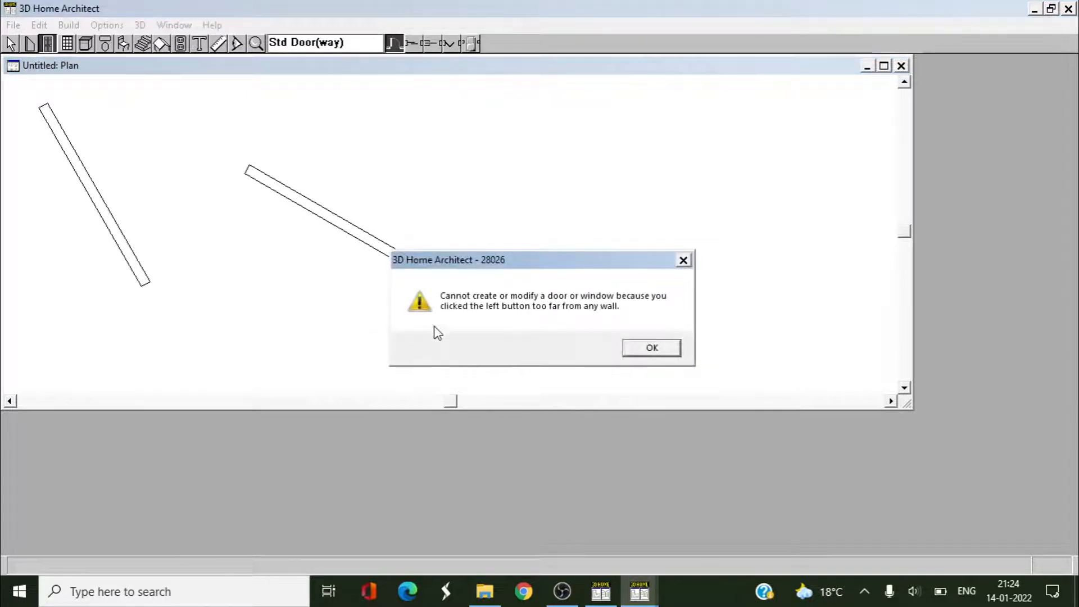
pyautogui.moveTo(553, 314)
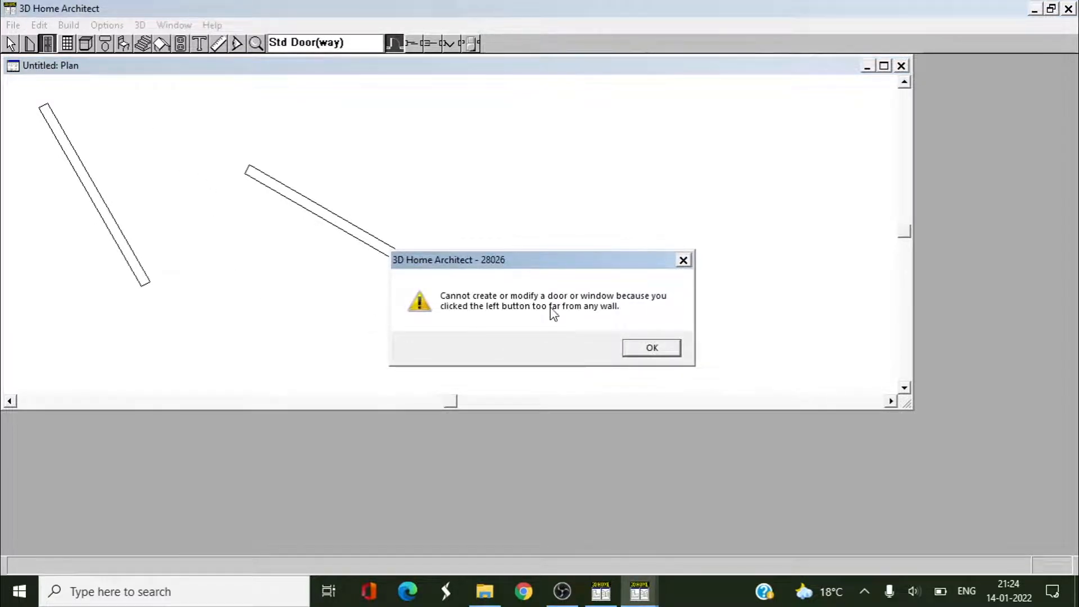
pyautogui.moveTo(525, 318)
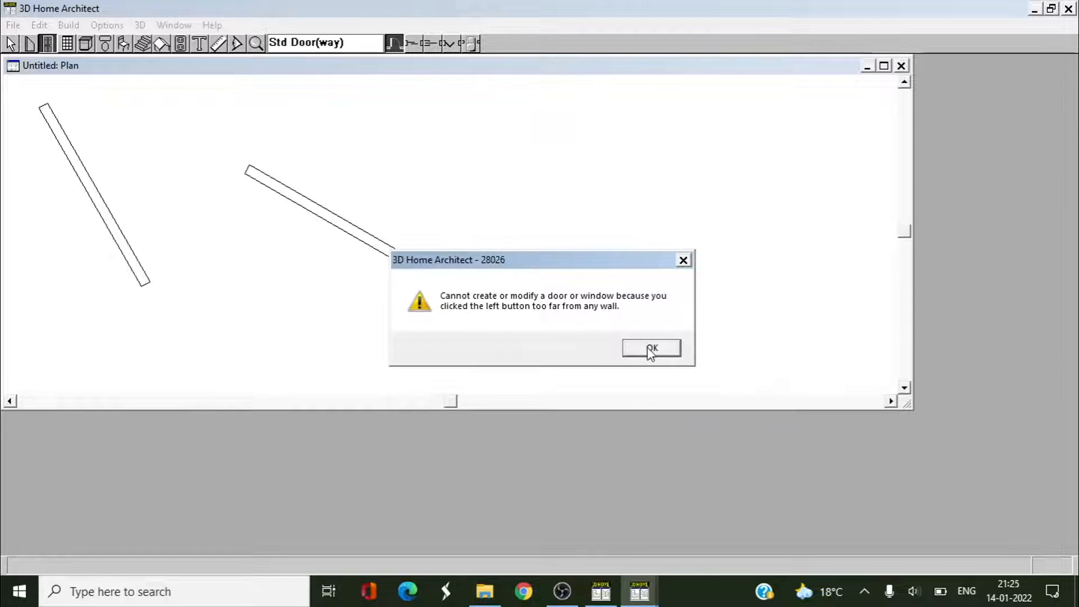
pyautogui.click(651, 348)
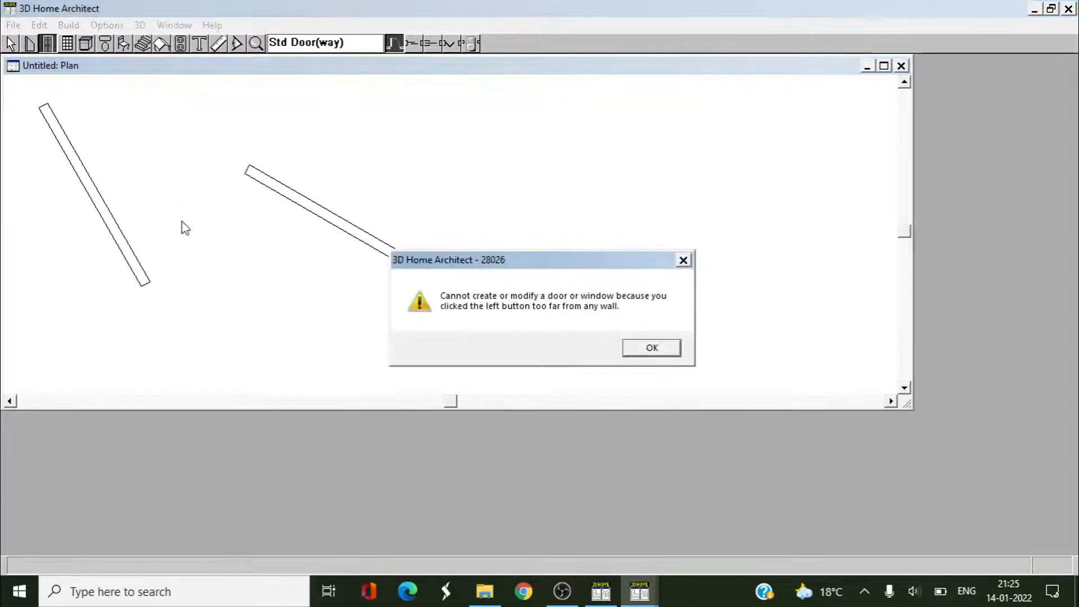
pyautogui.click(651, 348)
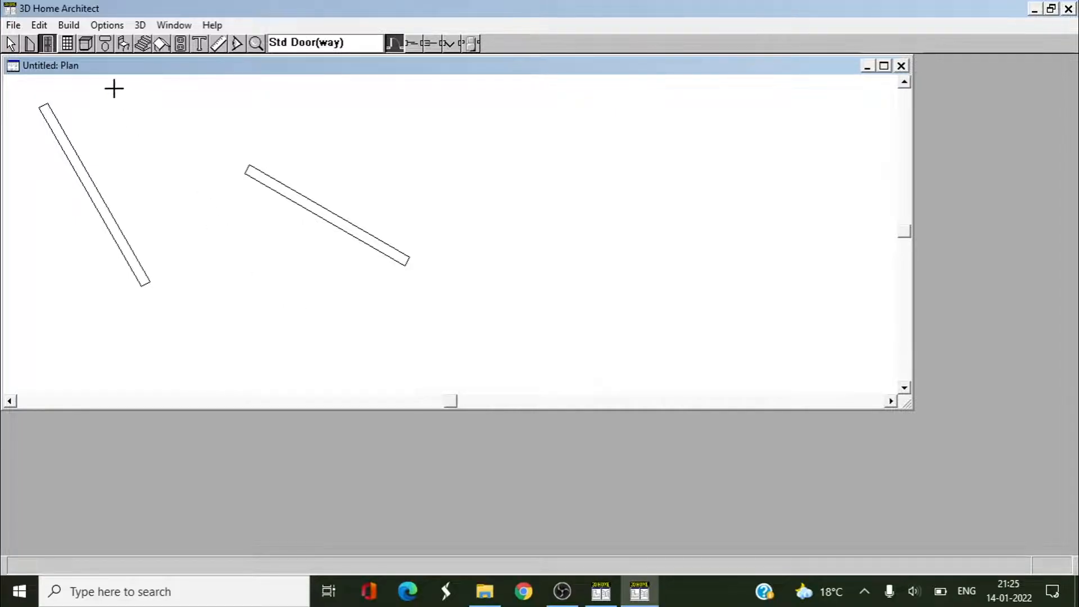
pyautogui.moveTo(134, 69)
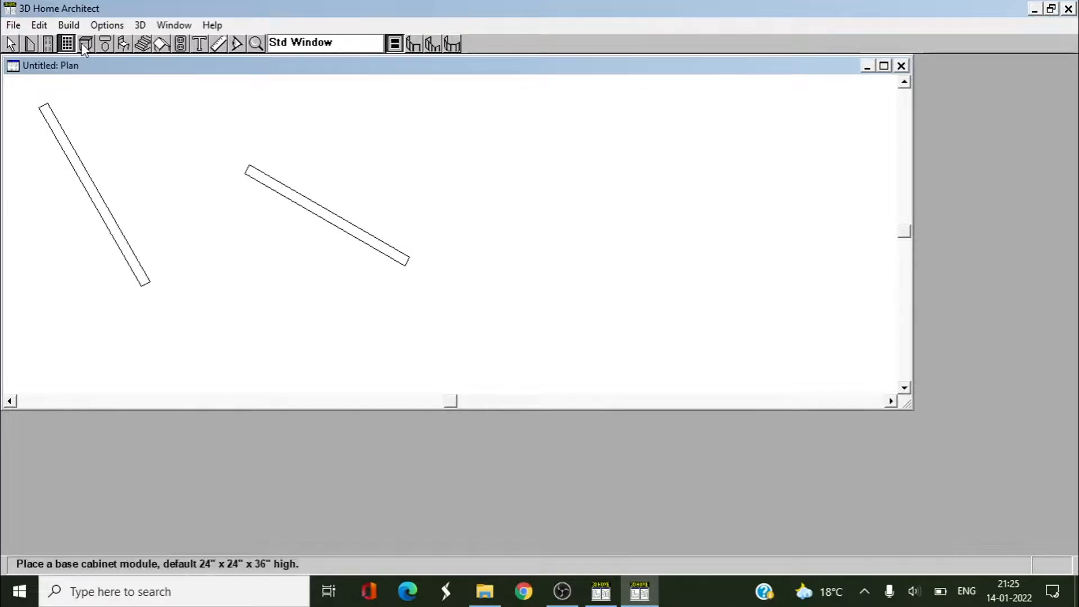
# Try the base cabinet mode, close the furniture library and switch to drawing roof sections.
pyautogui.click(86, 44)
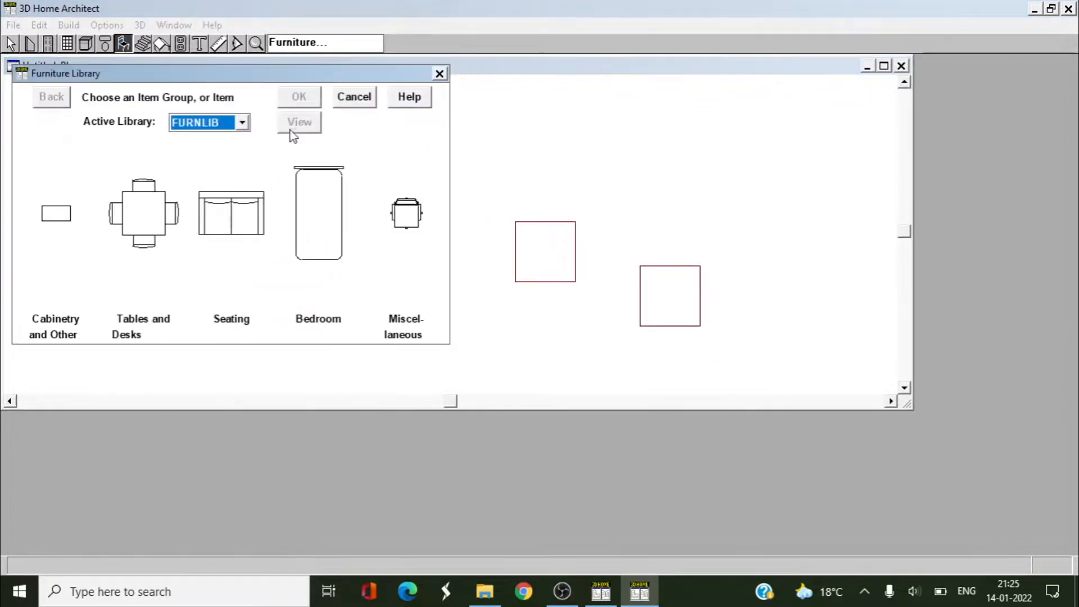
pyautogui.moveTo(440, 75)
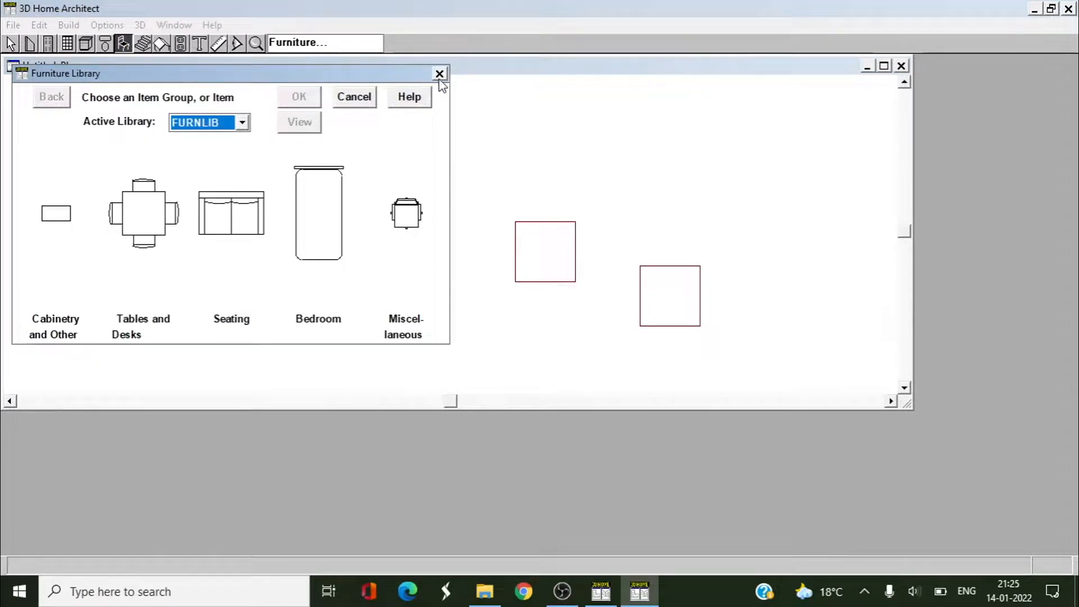
pyautogui.click(440, 74)
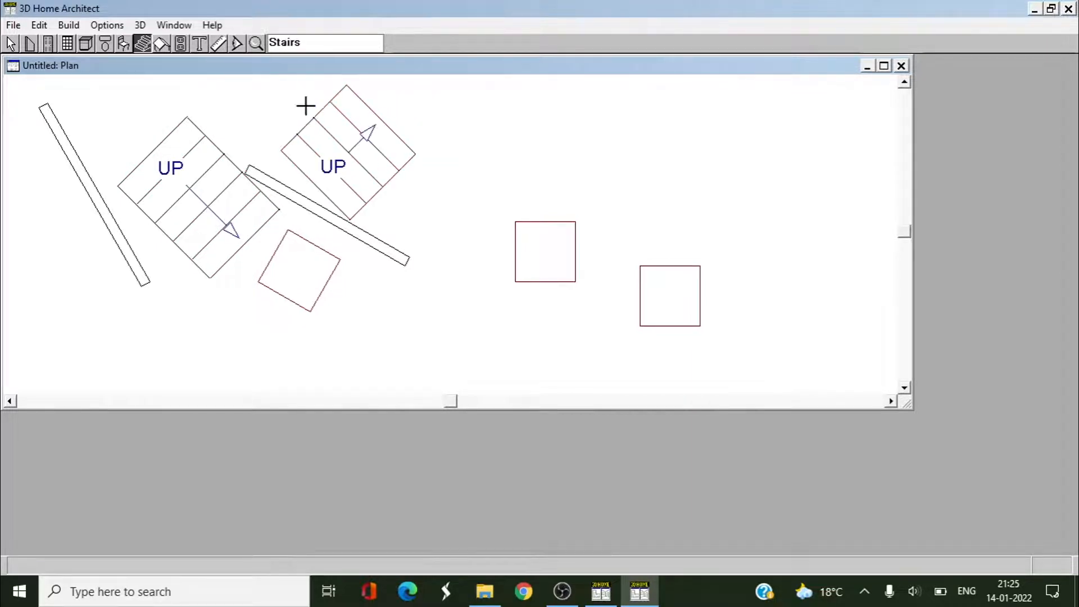
pyautogui.click(143, 43)
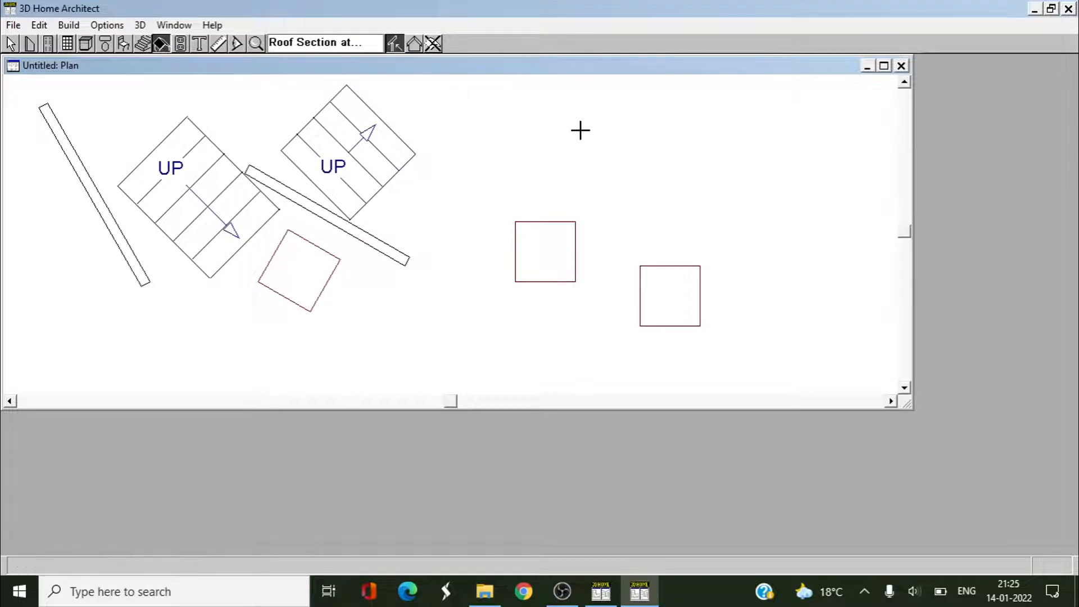
pyautogui.moveTo(166, 93)
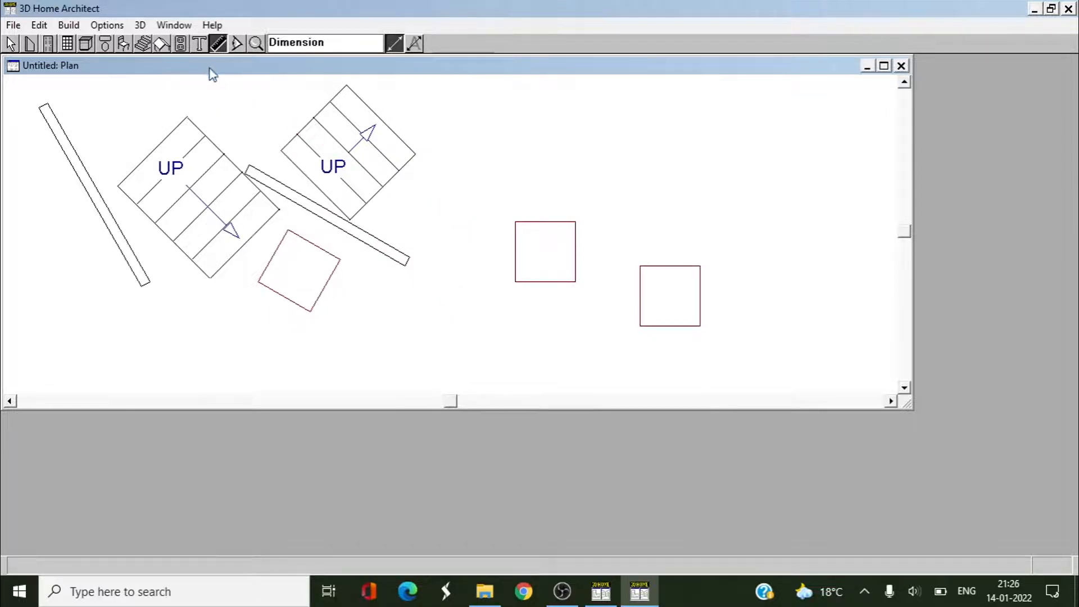
# Place a plan camera to view the stairs and cabinets in 3D, then close the camera view.
pyautogui.click(237, 42)
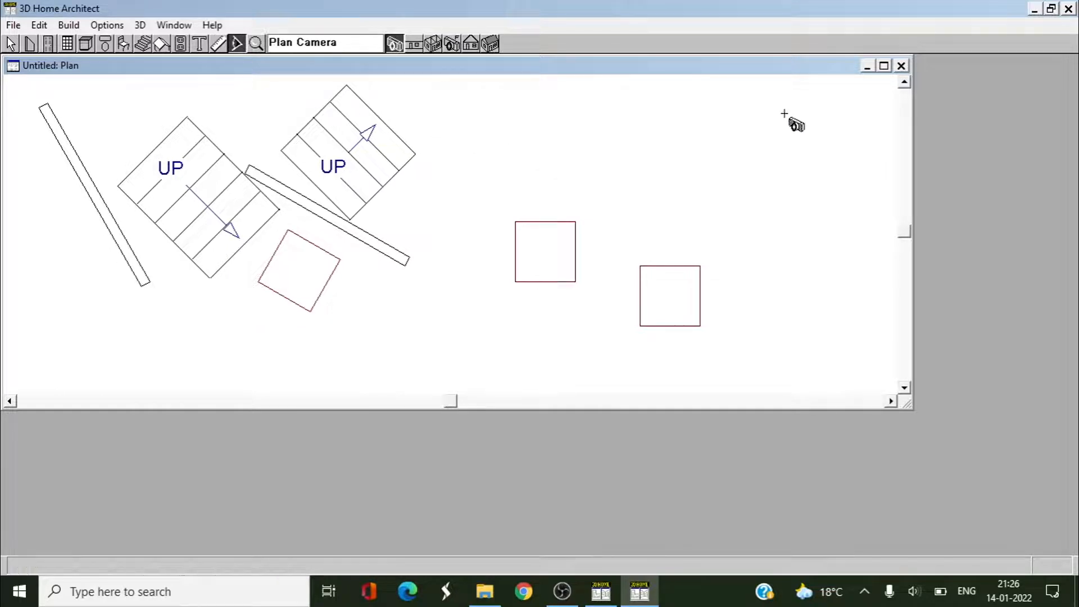
pyautogui.click(791, 122)
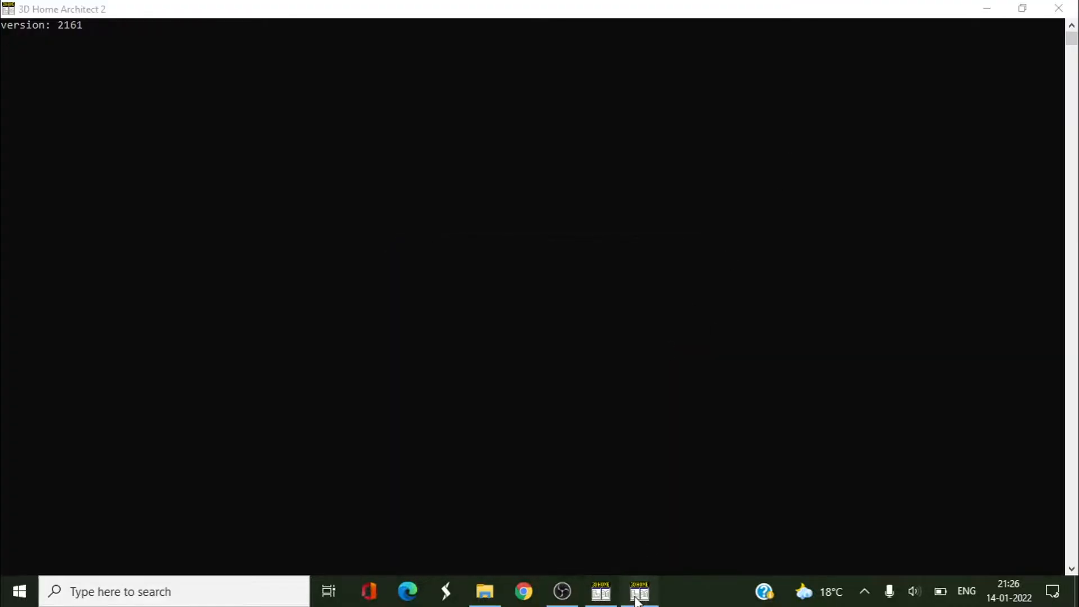
pyautogui.click(638, 591)
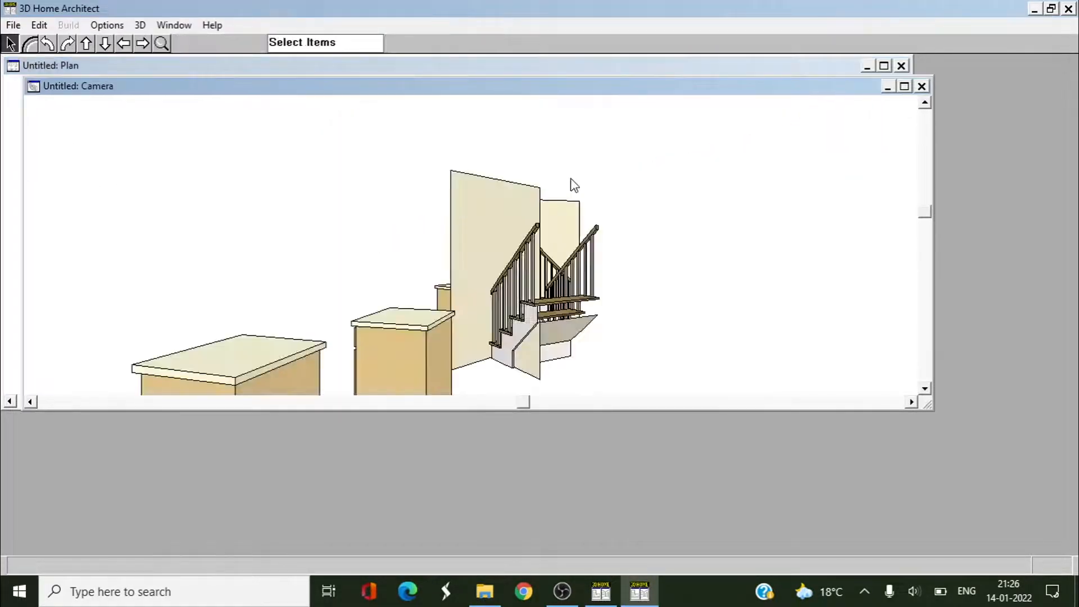
pyautogui.moveTo(479, 227)
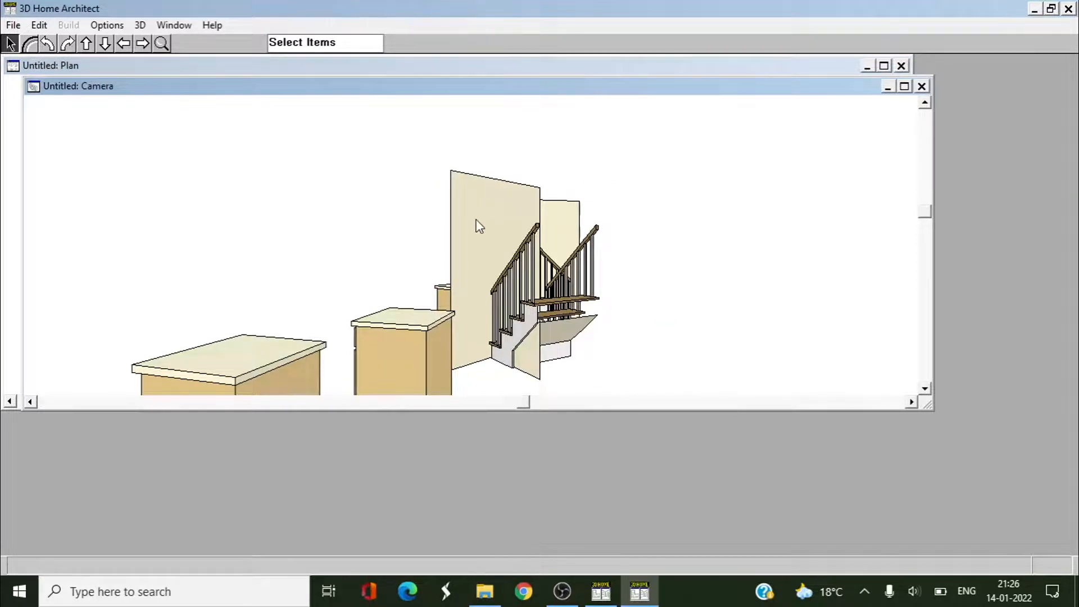
pyautogui.moveTo(538, 302)
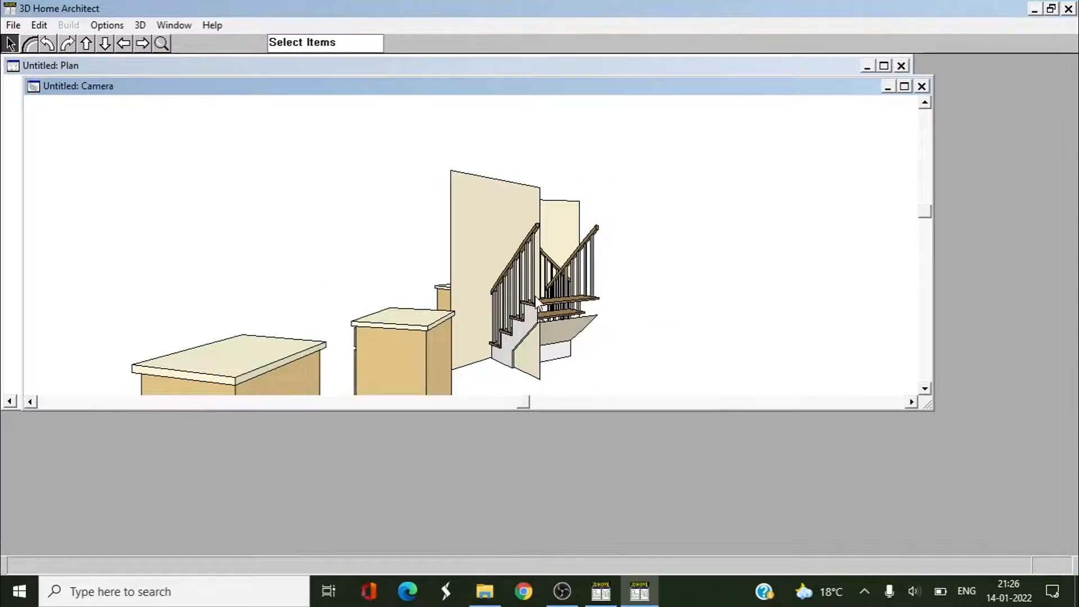
pyautogui.moveTo(502, 170)
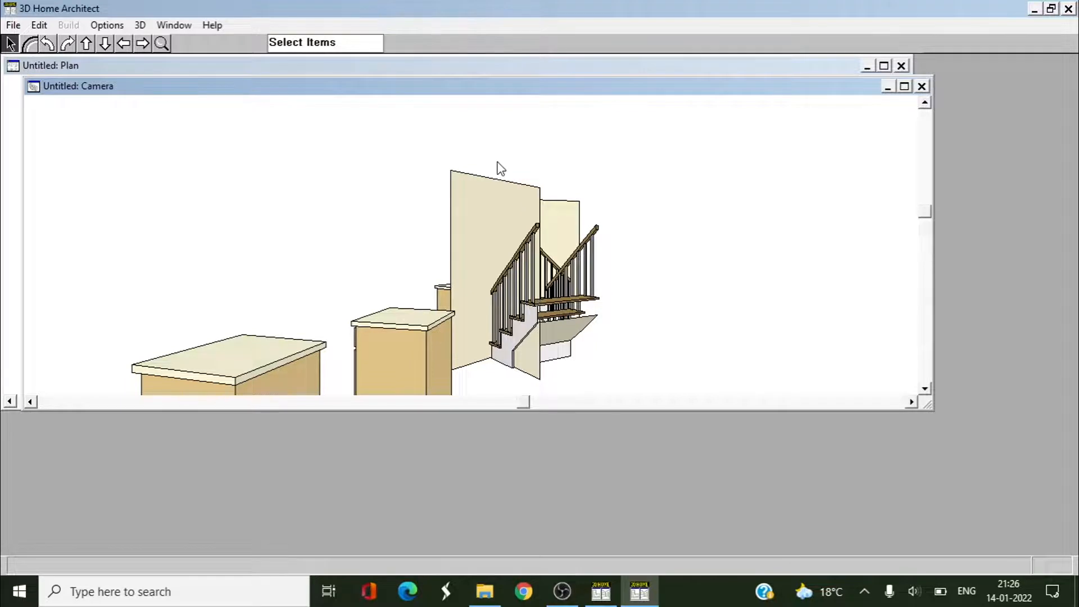
pyautogui.click(921, 85)
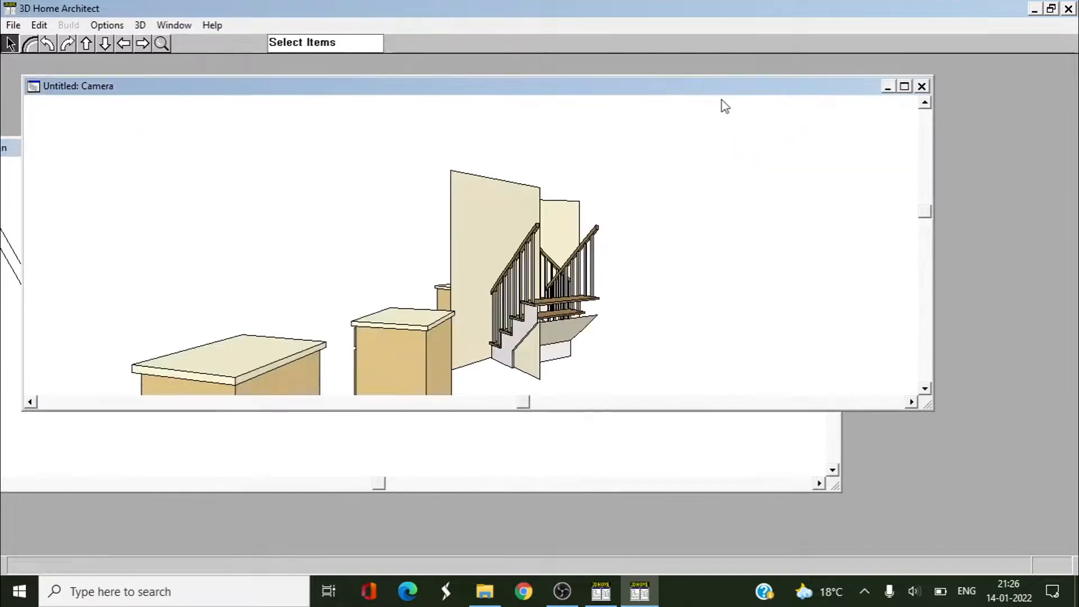
pyautogui.moveTo(923, 236)
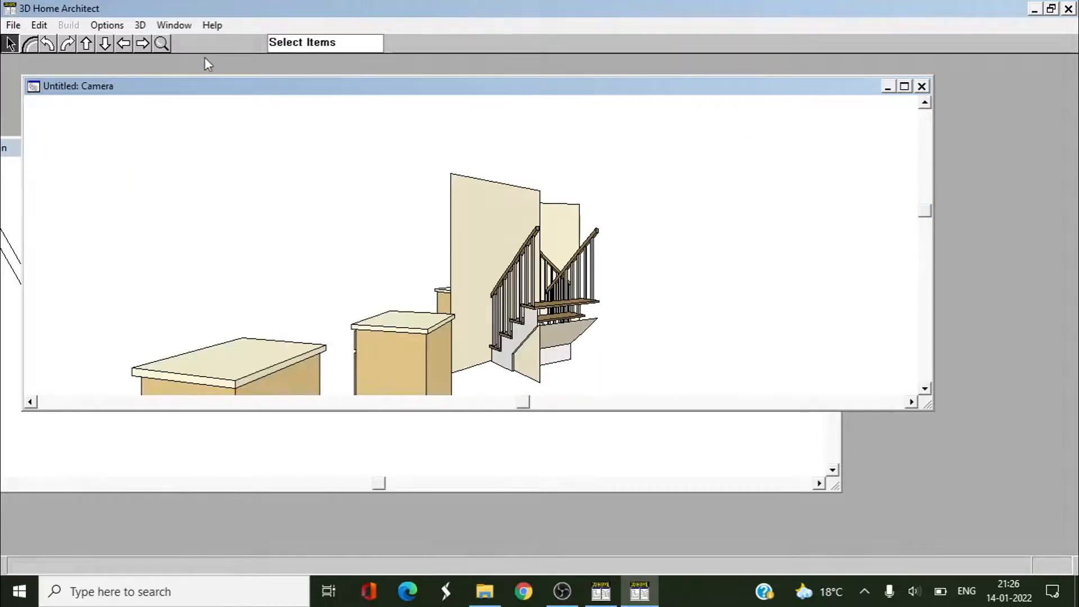
pyautogui.click(921, 87)
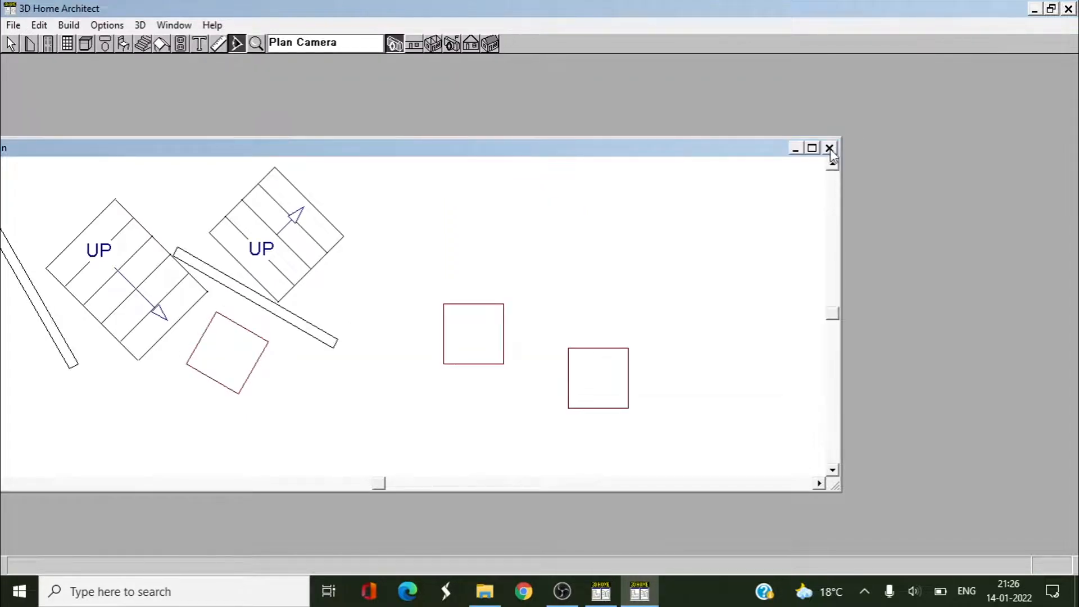
pyautogui.moveTo(836, 155)
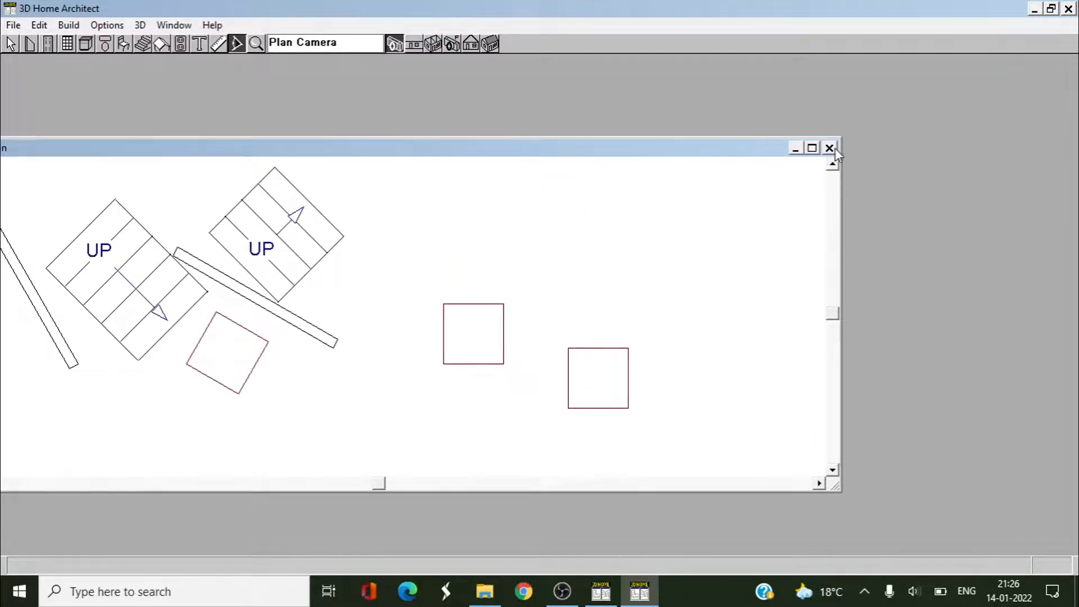
# Close the stair practice plan and pick the Plan Camera tool for the bathroom plan.
pyautogui.click(829, 147)
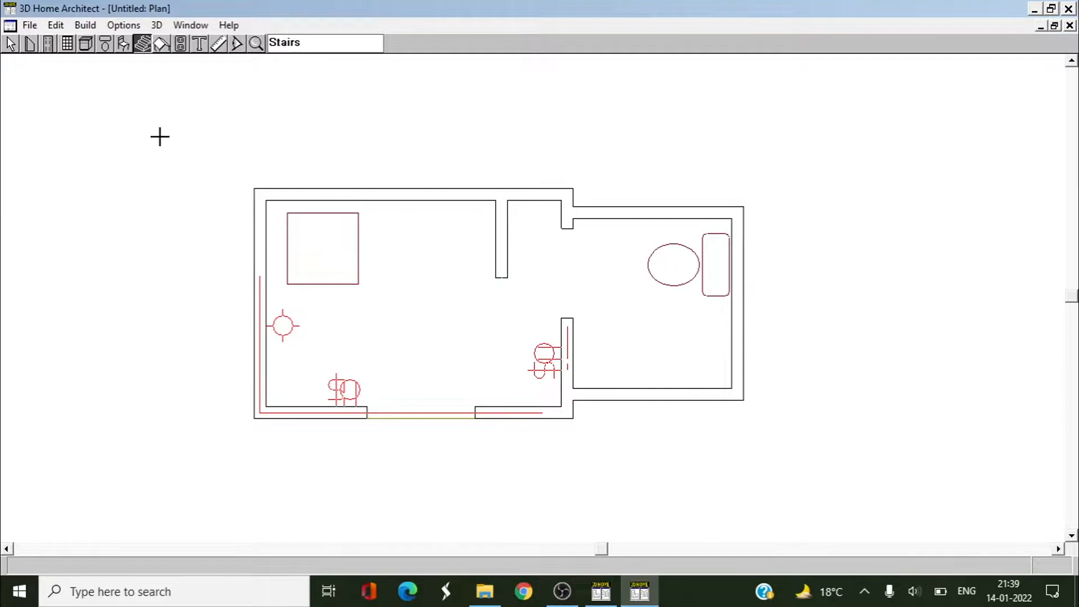
pyautogui.moveTo(491, 222)
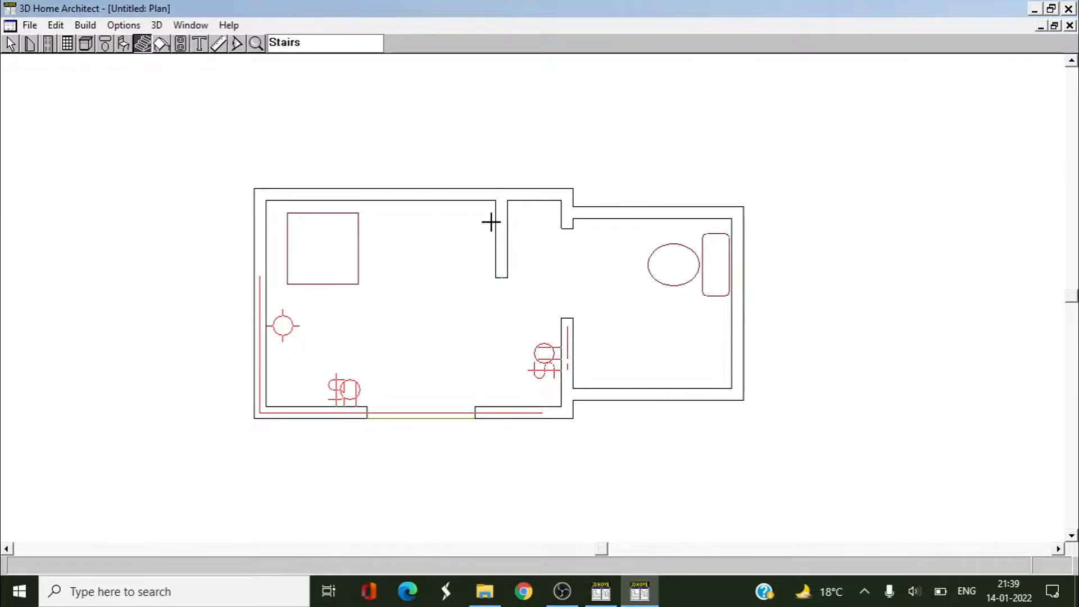
pyautogui.click(236, 43)
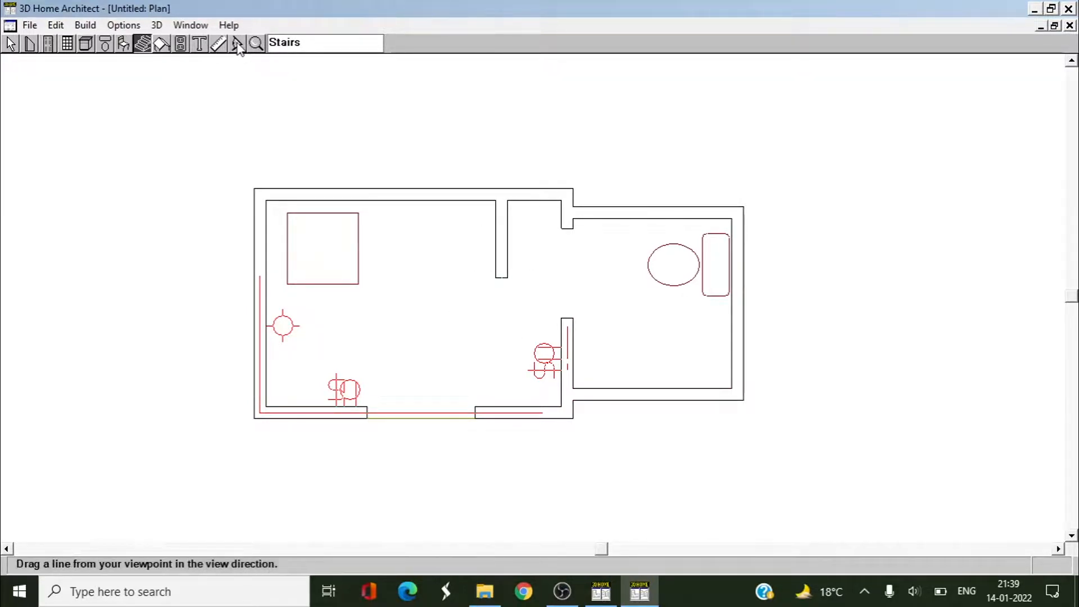
pyautogui.click(236, 44)
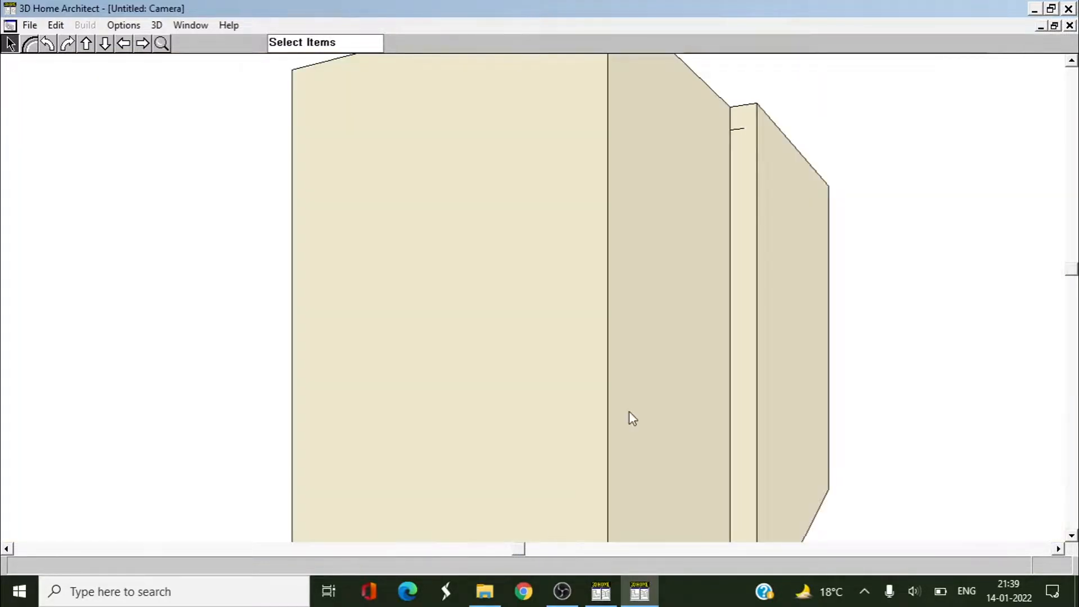
pyautogui.moveTo(1070, 104)
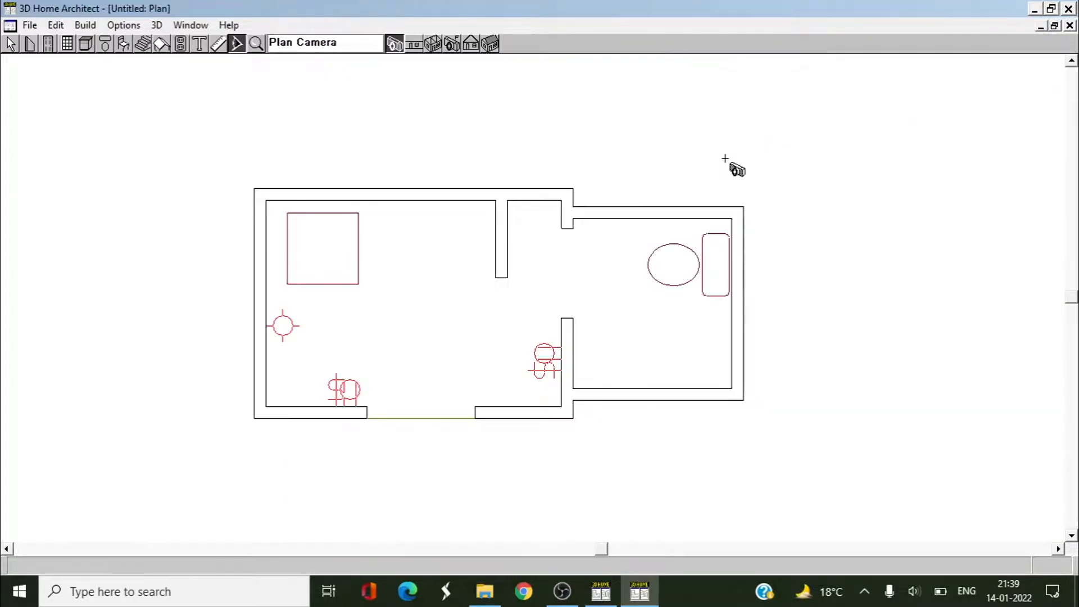
pyautogui.moveTo(162, 175)
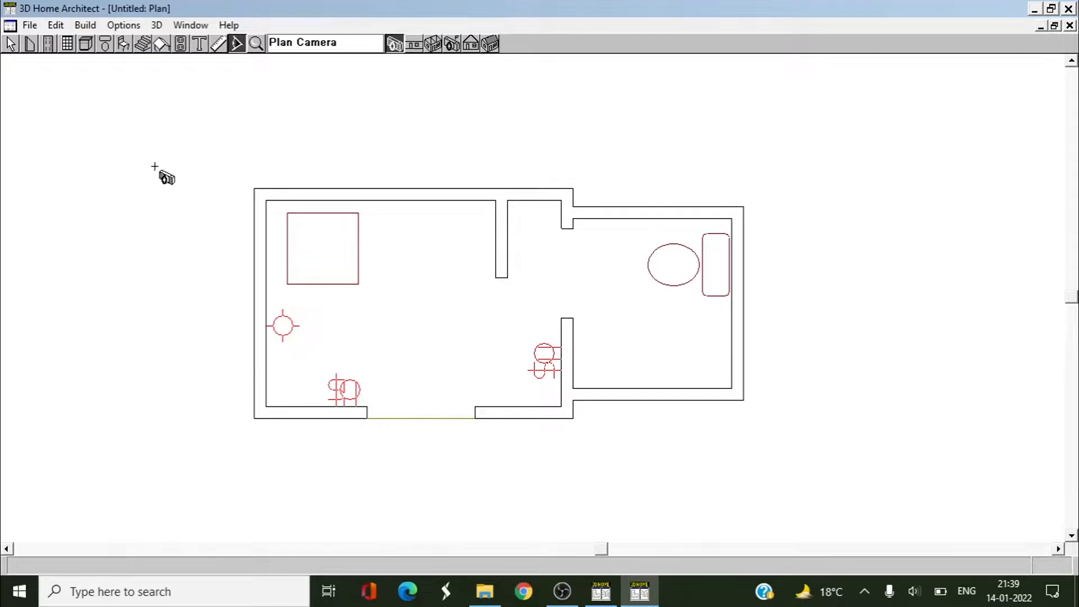
pyautogui.moveTo(489, 291)
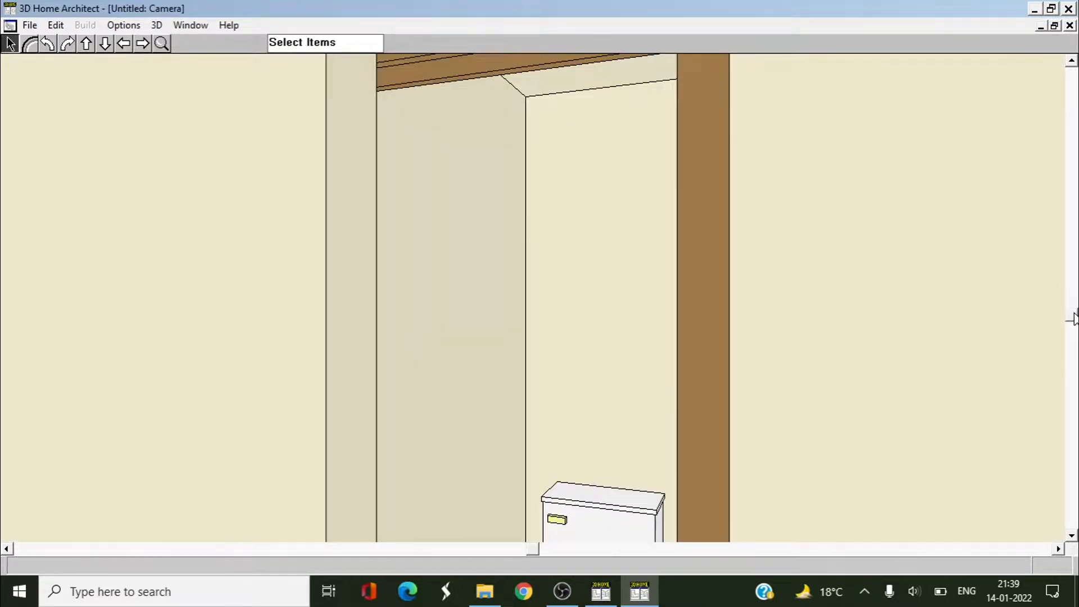
# Scroll the interior Camera view to inspect the bathroom doorways and cabinet.
pyautogui.scroll(-3)
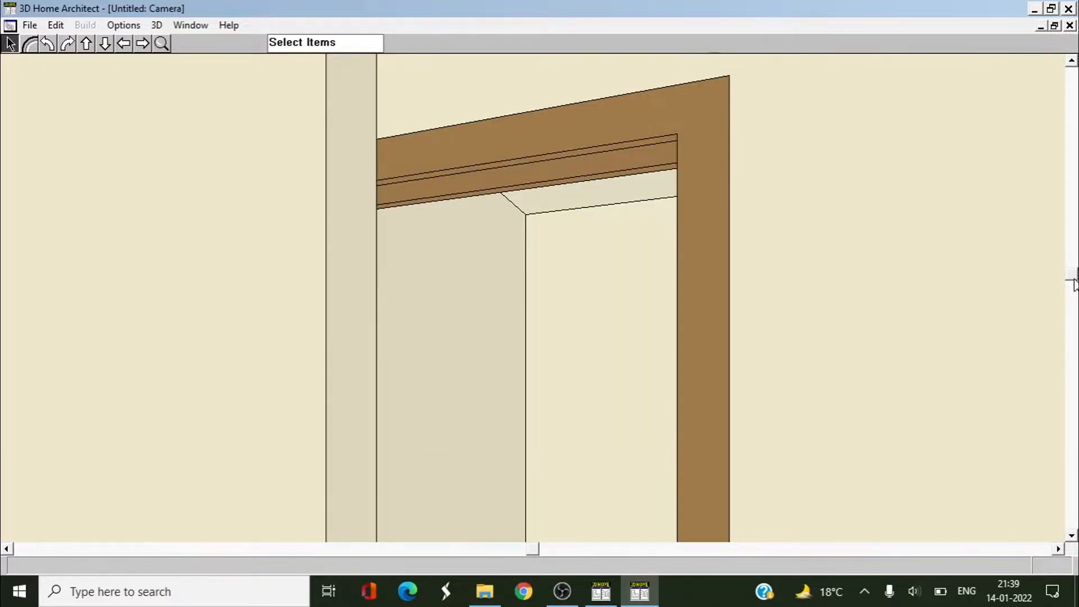
pyautogui.scroll(-3)
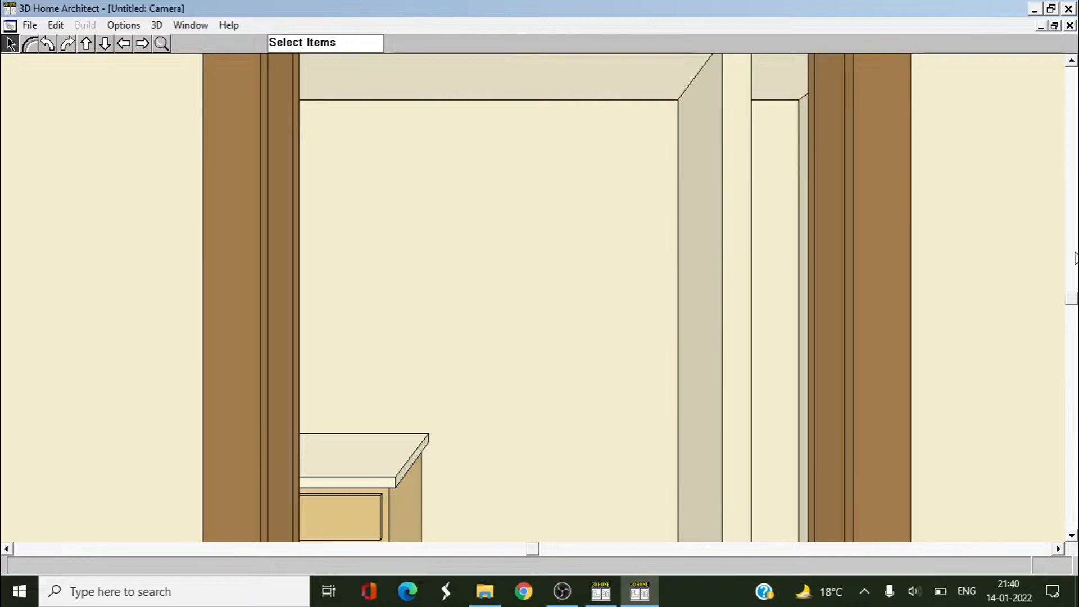
pyautogui.scroll(-3)
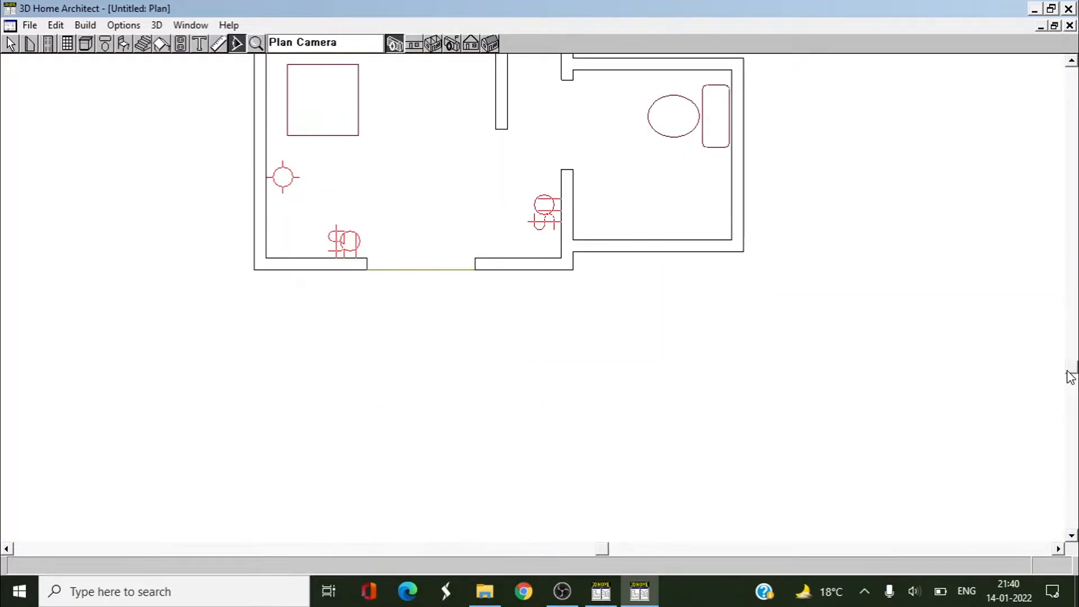
# Scroll the exterior Camera view to face the wall with the framed doorway.
pyautogui.scroll(-3)
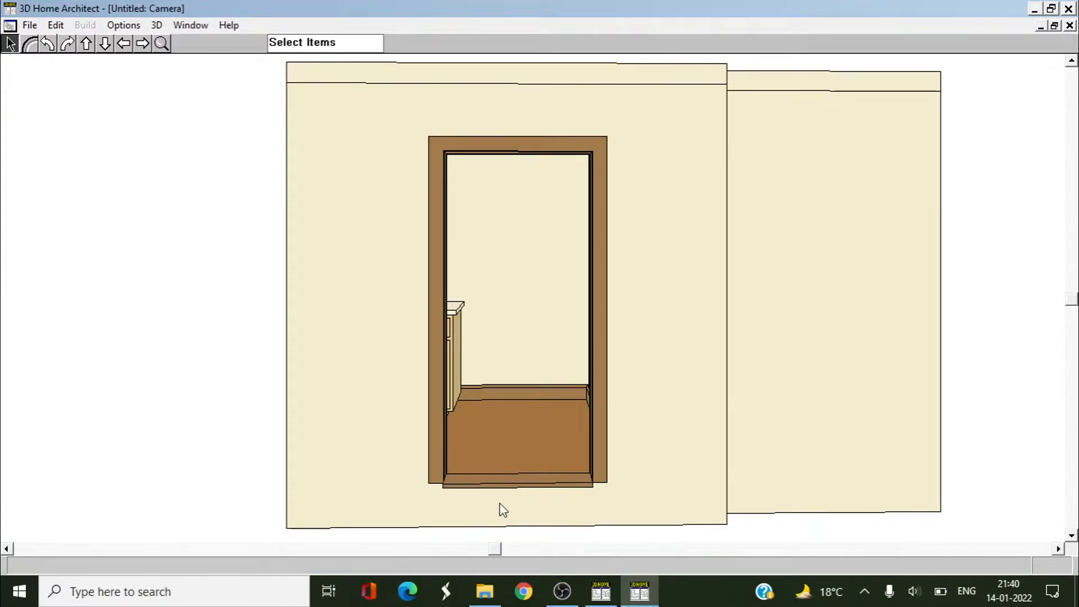
pyautogui.moveTo(511, 483)
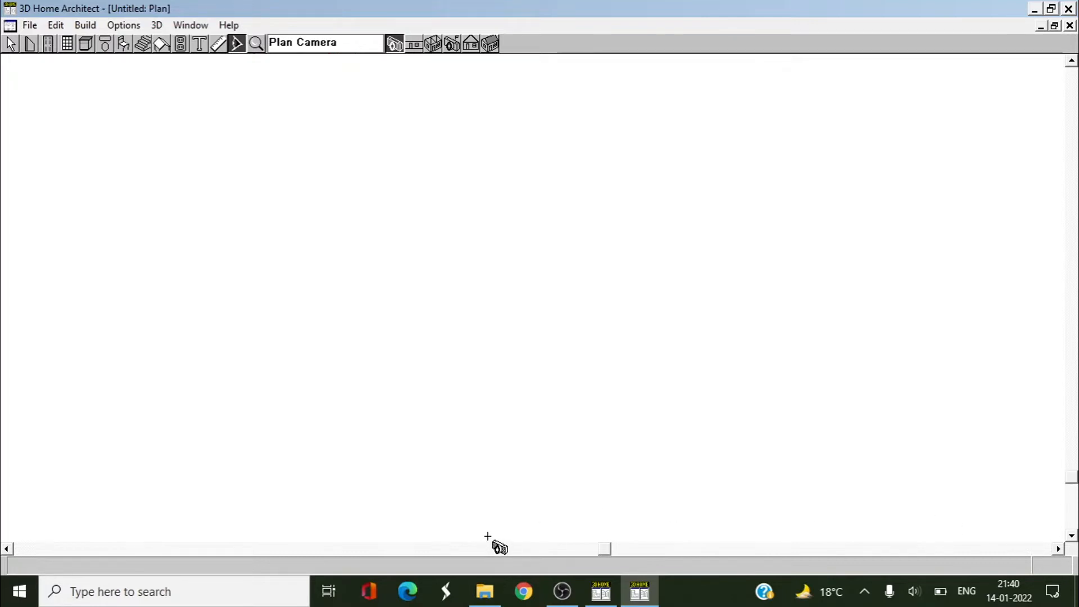
pyautogui.moveTo(501, 431)
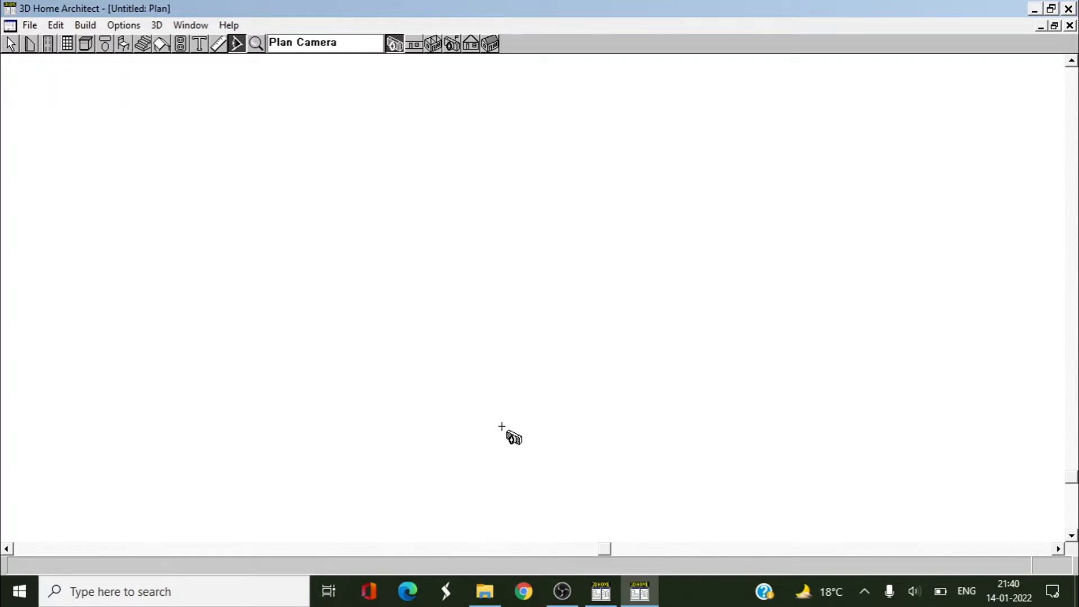
pyautogui.moveTo(563, 331)
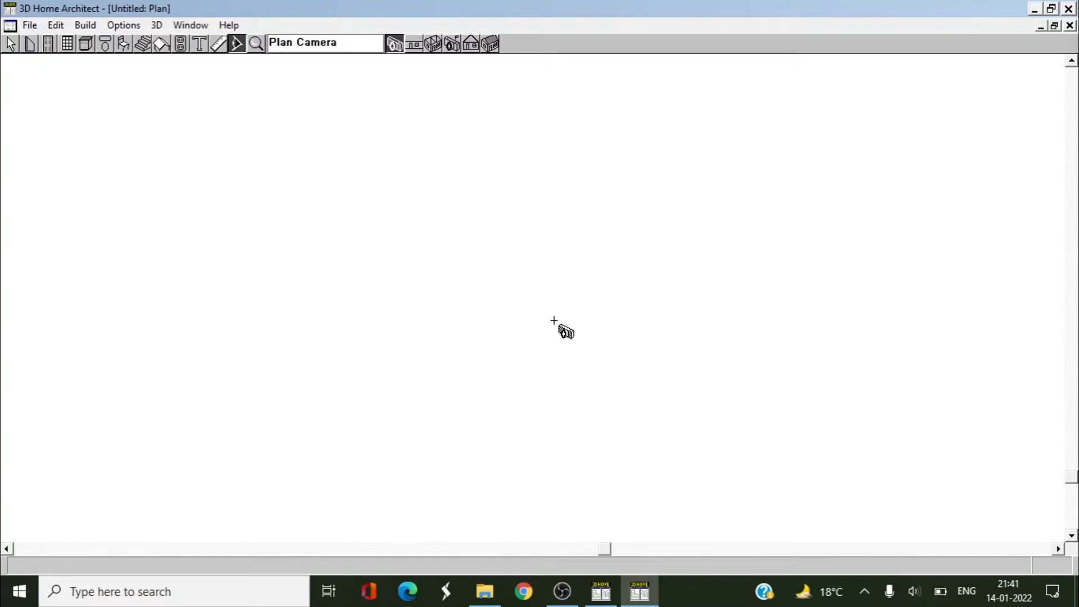
pyautogui.moveTo(475, 530)
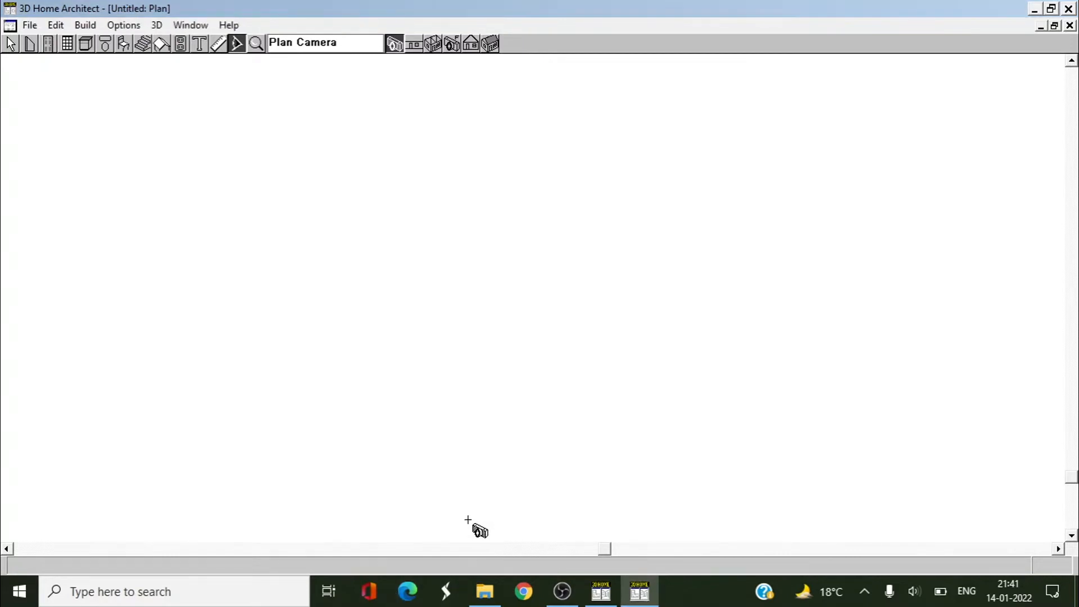